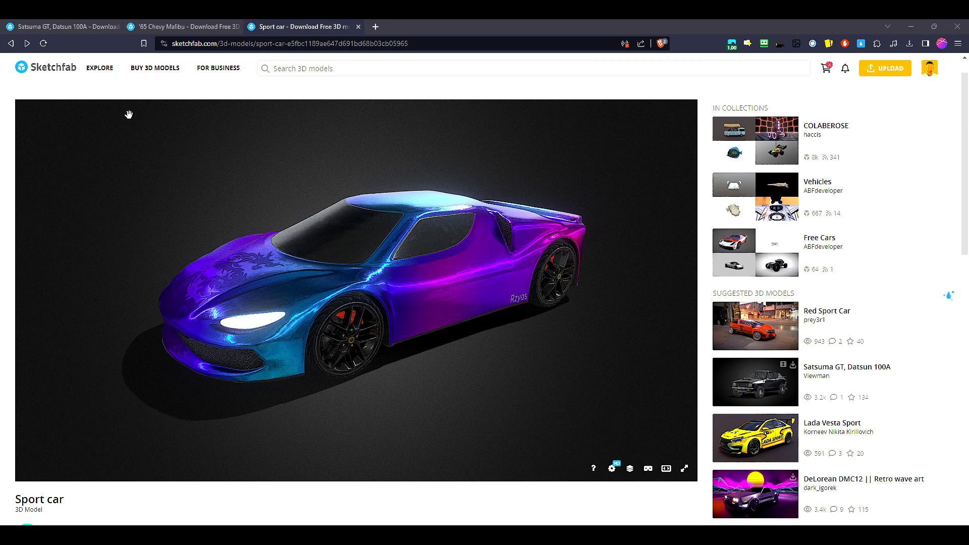
pyautogui.moveTo(231, 185)
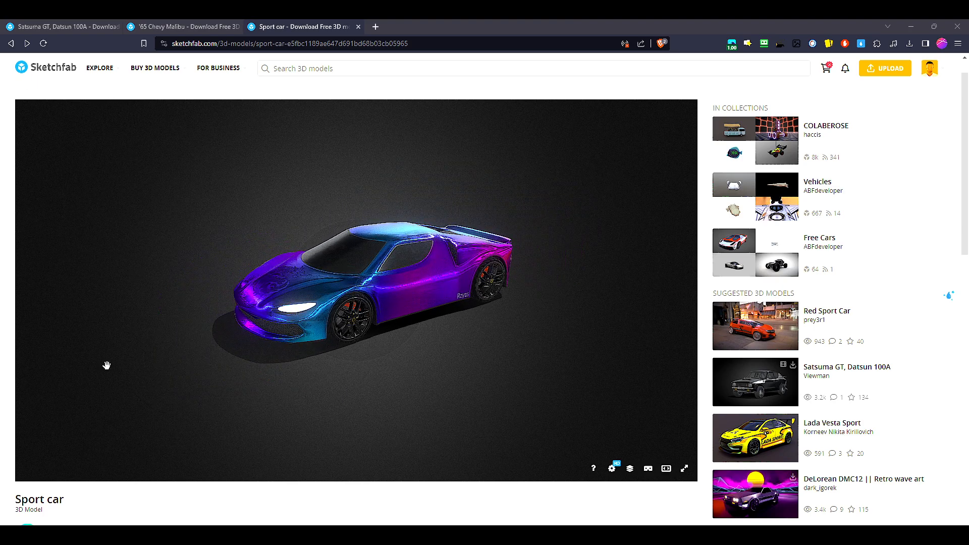
# Step: Add the green Chevrolet and black Datsun 3D models beside the sports car, enlarging the Datsun
pyautogui.scroll(-3)
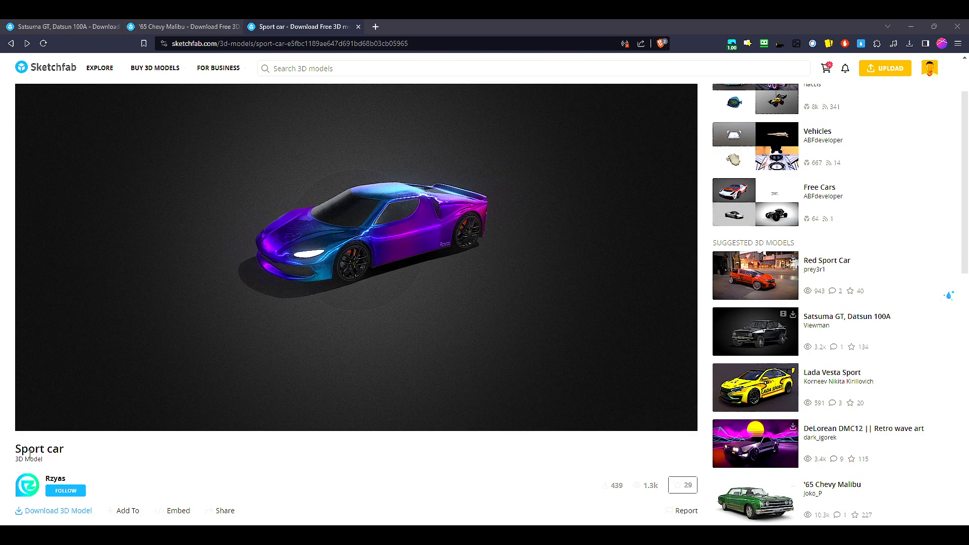
pyautogui.click(219, 68)
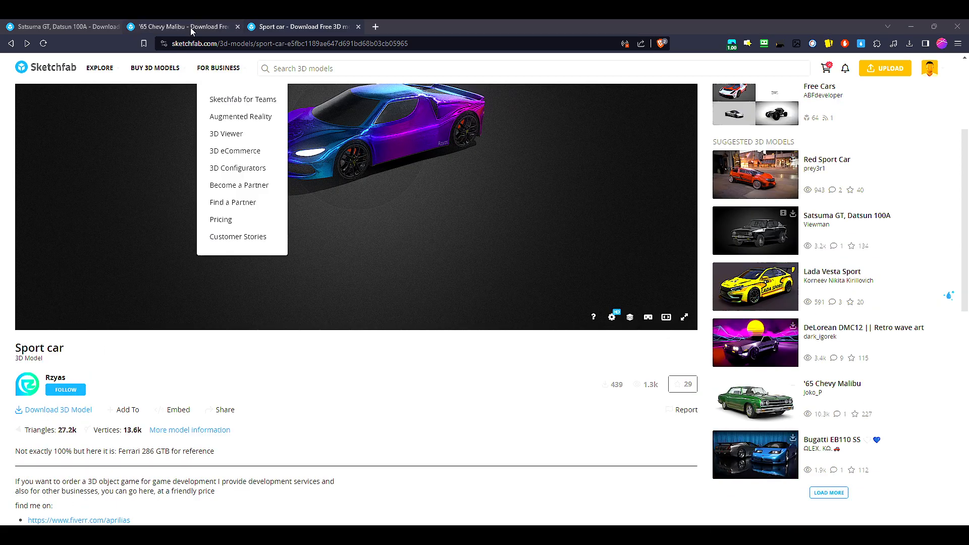
pyautogui.click(61, 27)
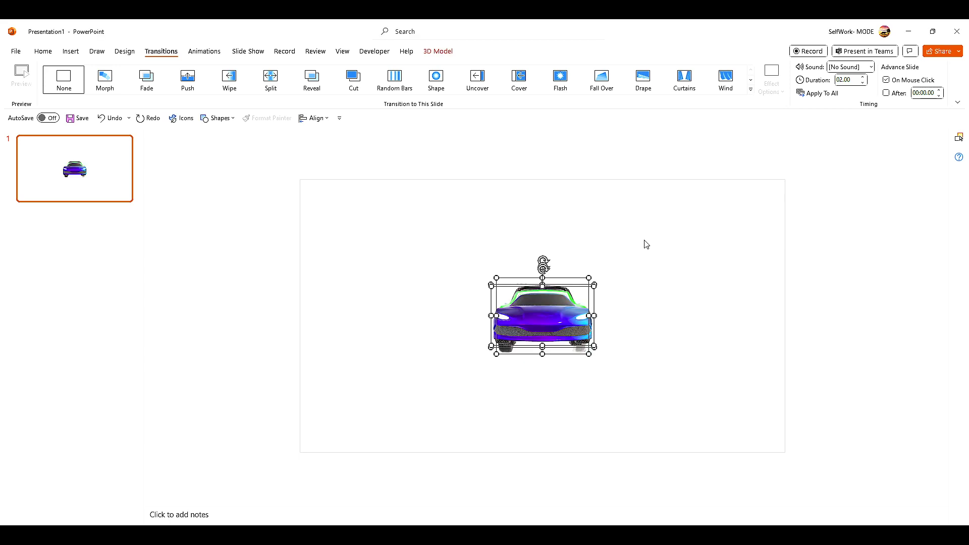
pyautogui.moveTo(711, 425)
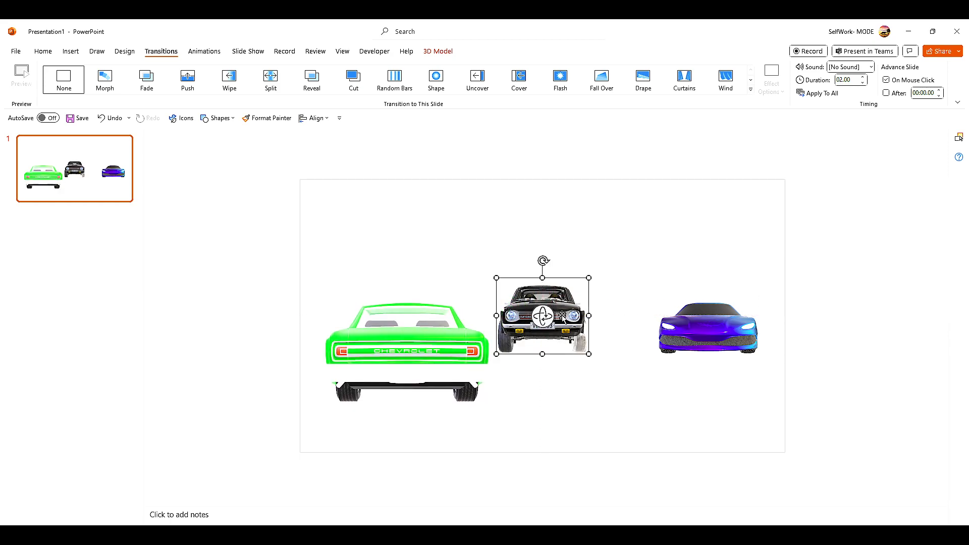
pyautogui.moveTo(590, 277)
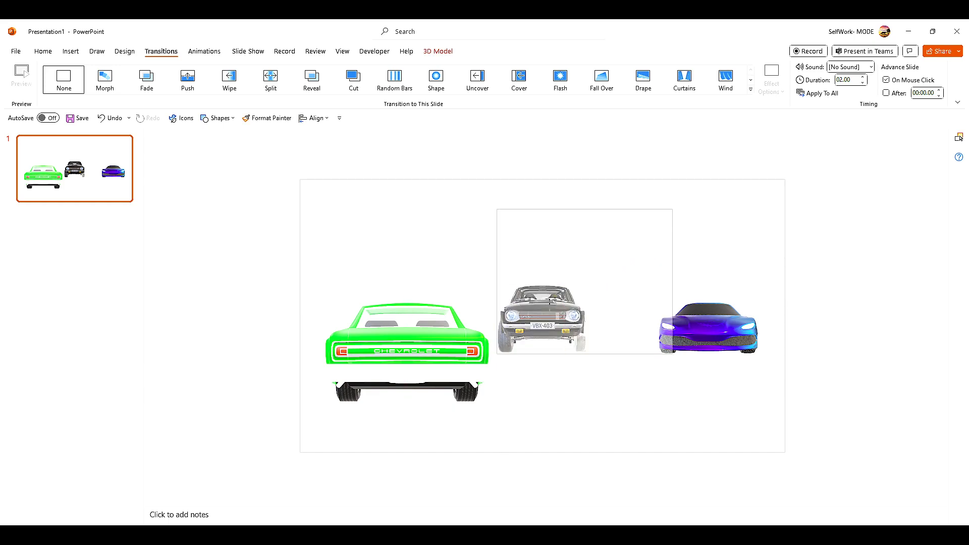
pyautogui.click(584, 281)
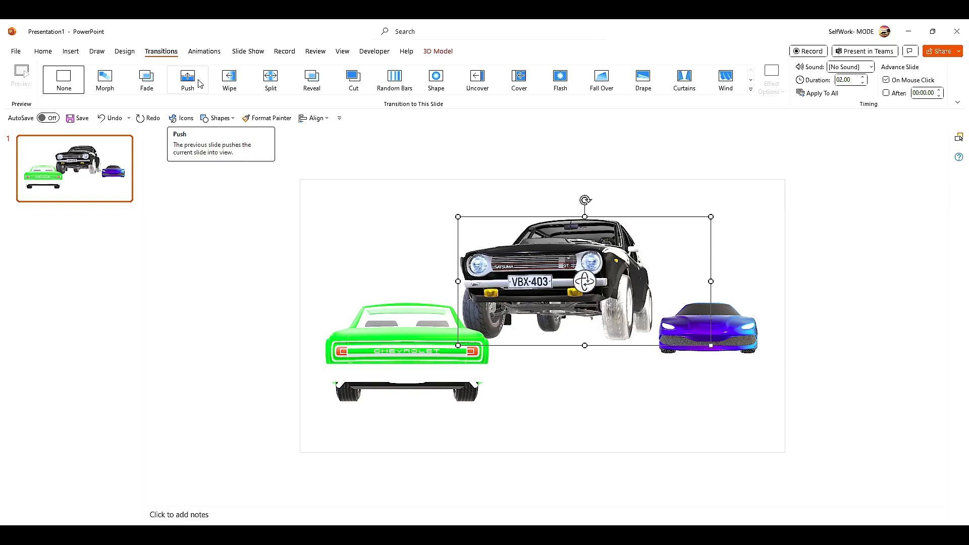
pyautogui.moveTo(129, 57)
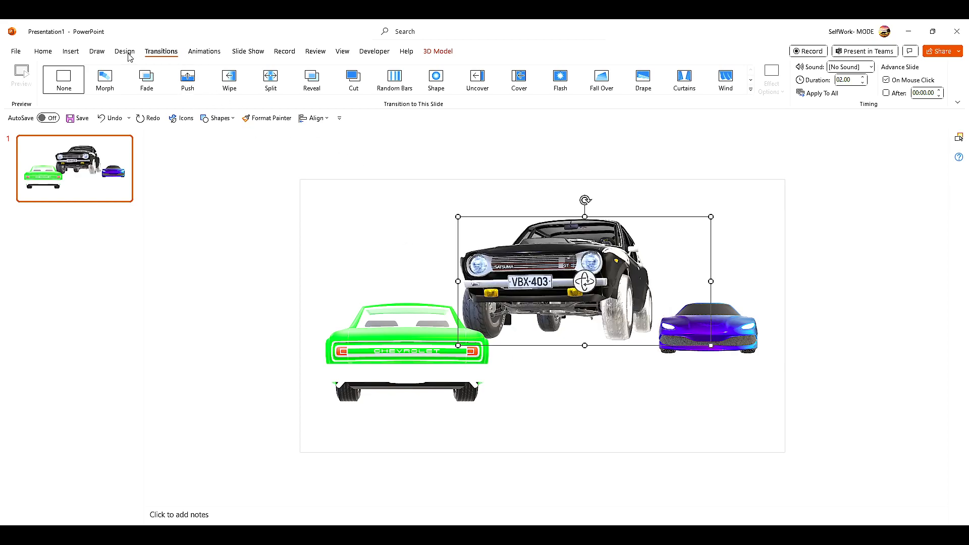
pyautogui.click(70, 52)
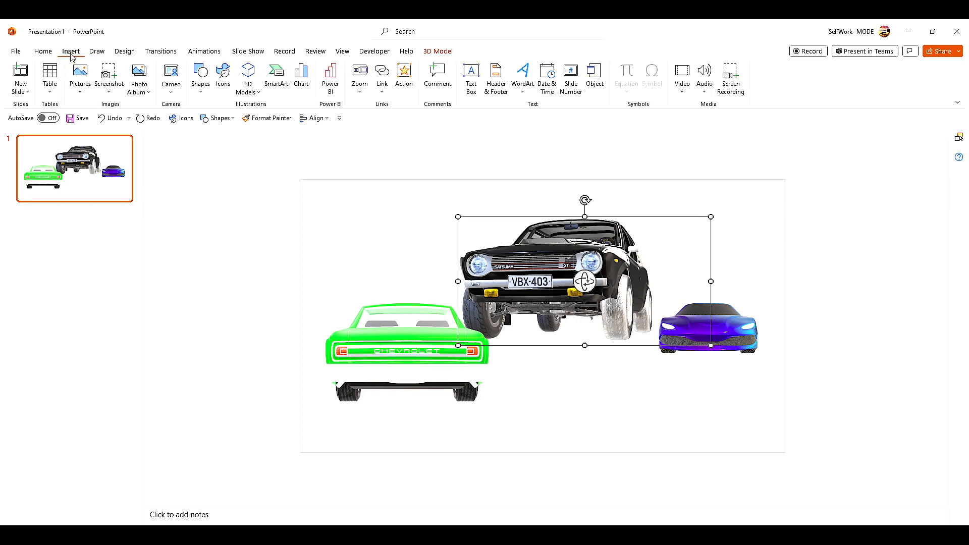
pyautogui.moveTo(248, 79)
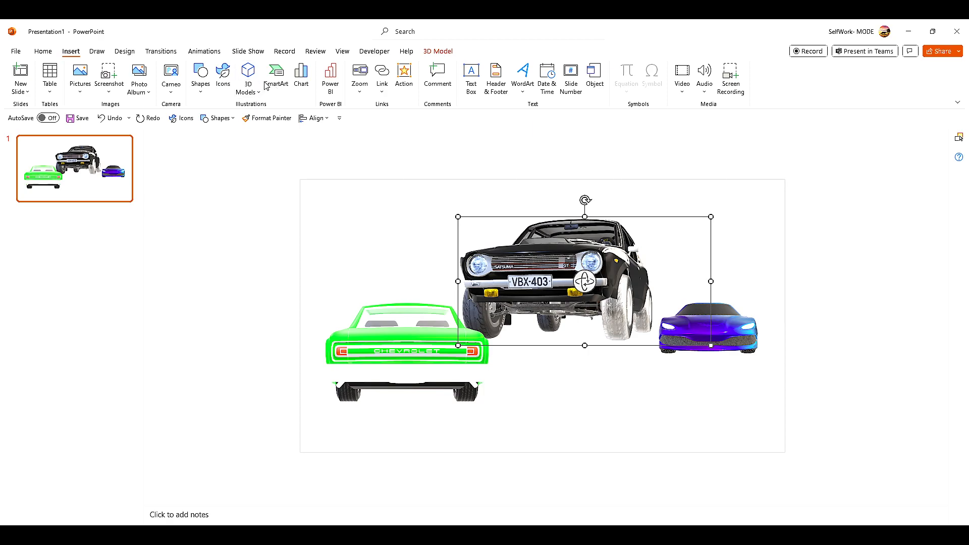
pyautogui.moveTo(276, 77)
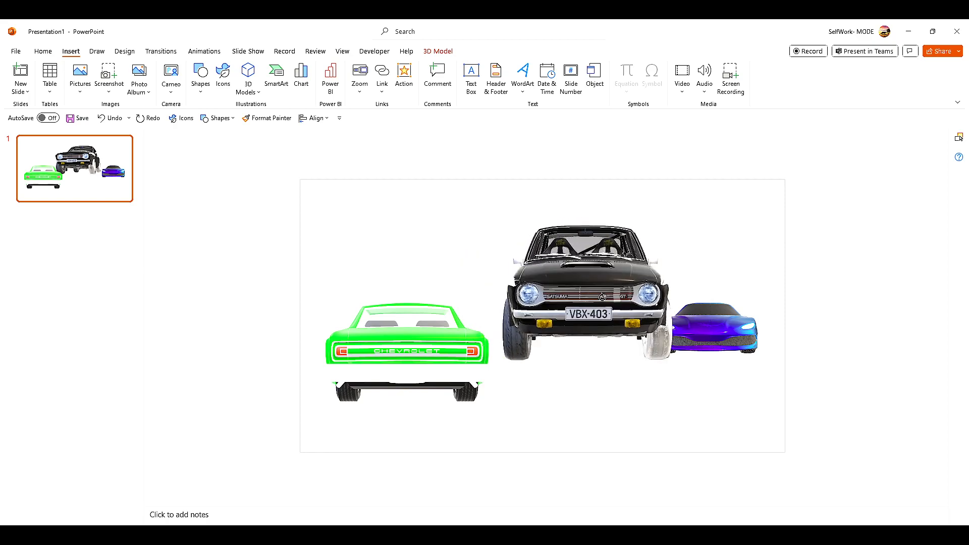
# Step: Move the black car top centre, angle the green and purple cars, and enlarge the sports car
pyautogui.click(569, 291)
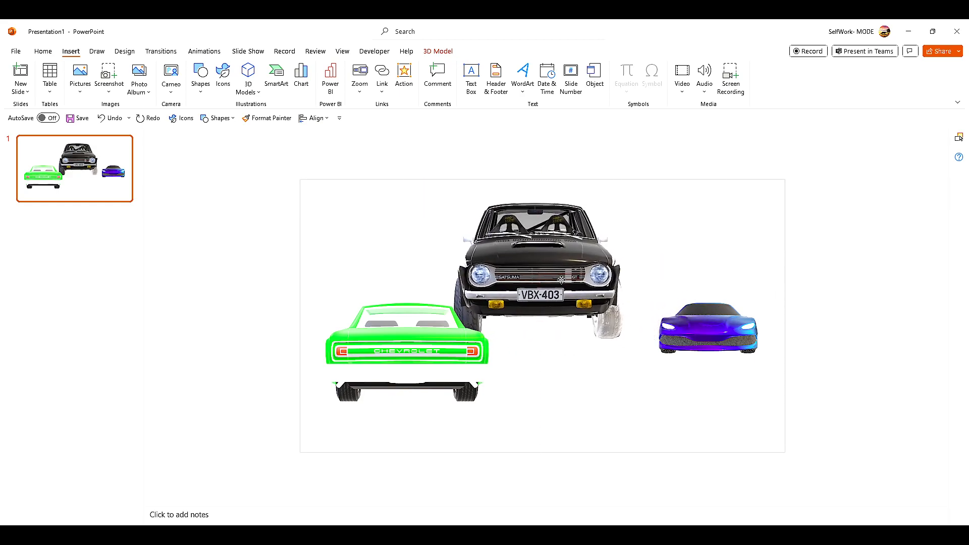
pyautogui.click(407, 343)
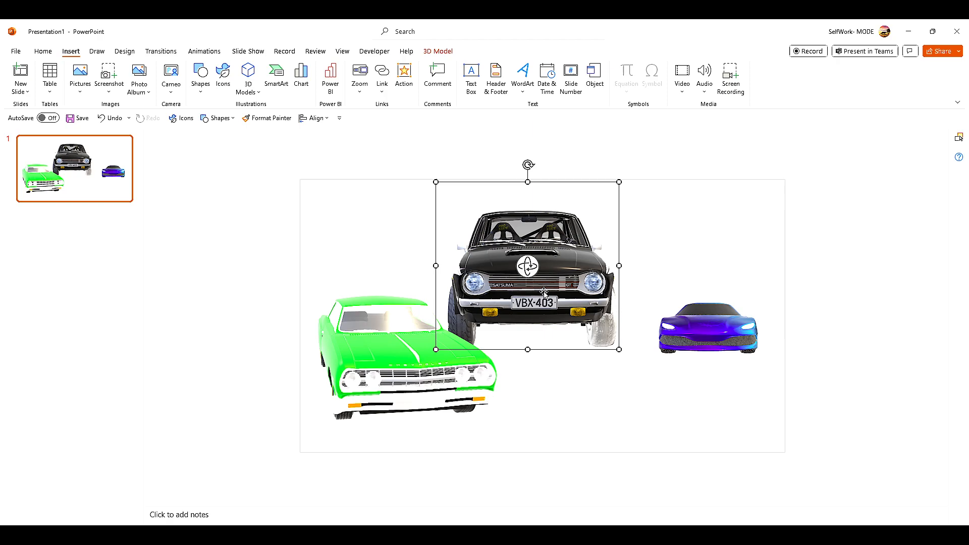
pyautogui.click(708, 328)
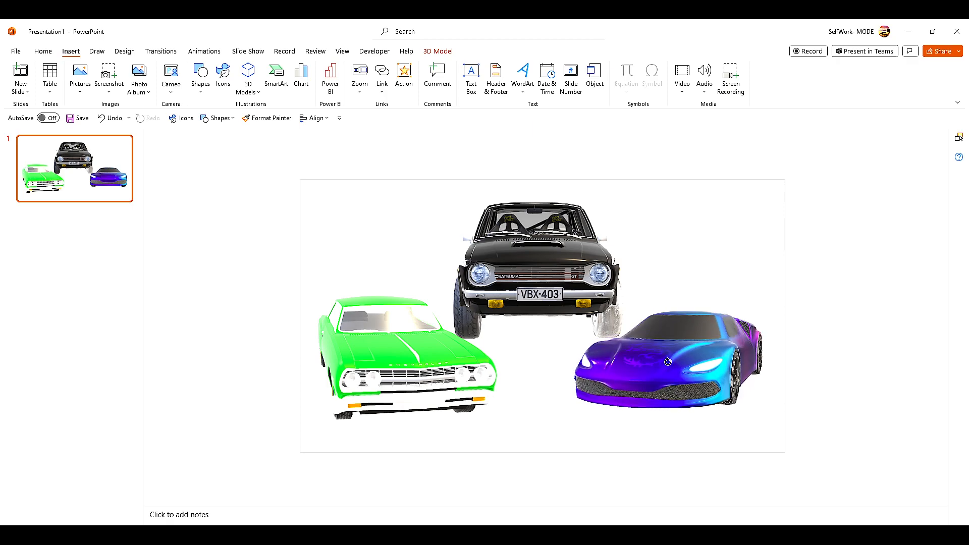
pyautogui.click(533, 260)
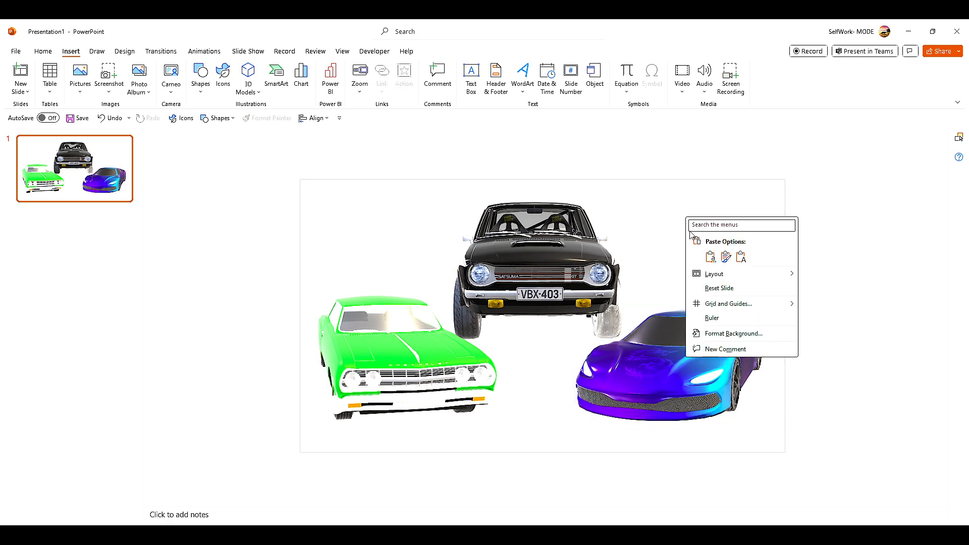
pyautogui.moveTo(710, 335)
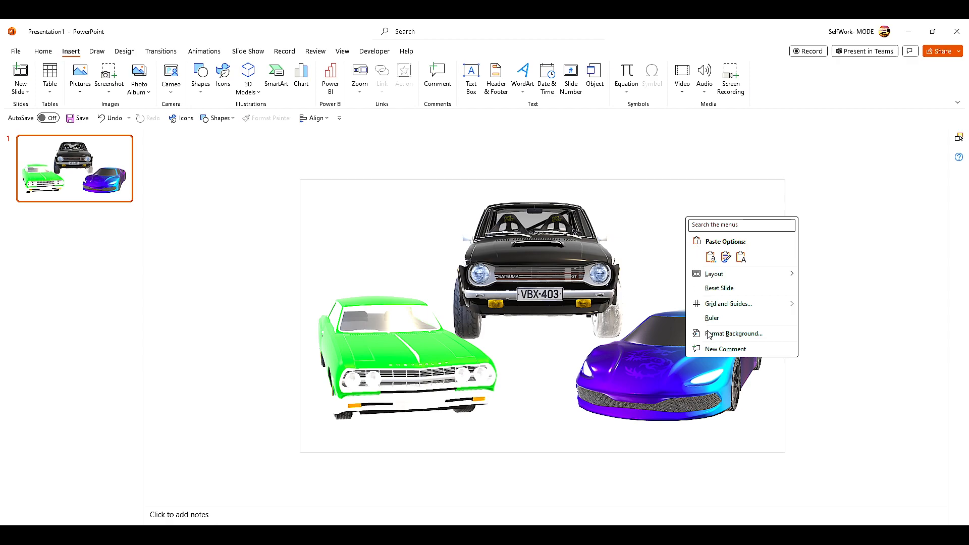
# Step: Open Format Background for the slide, showing solid fill at 0% transparency
pyautogui.click(734, 333)
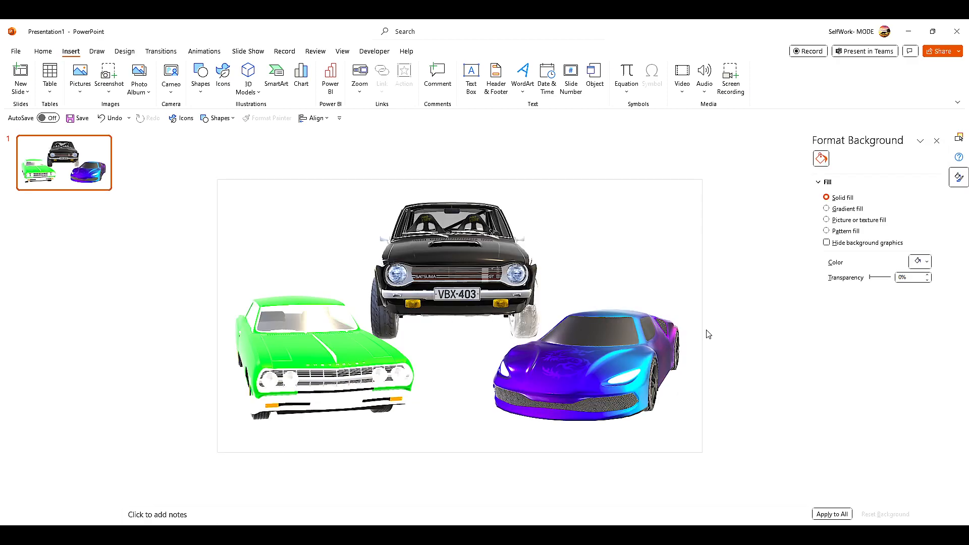
pyautogui.moveTo(800, 242)
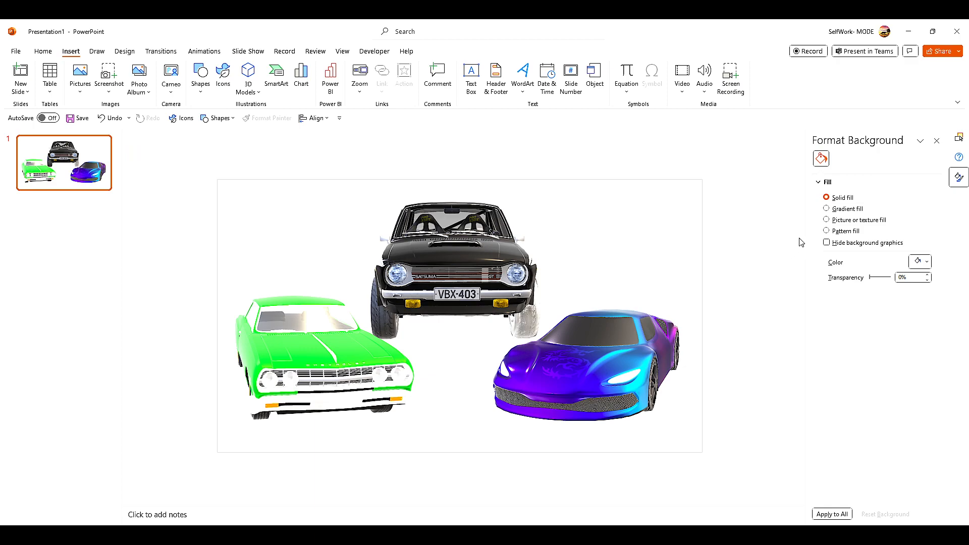
pyautogui.moveTo(834, 224)
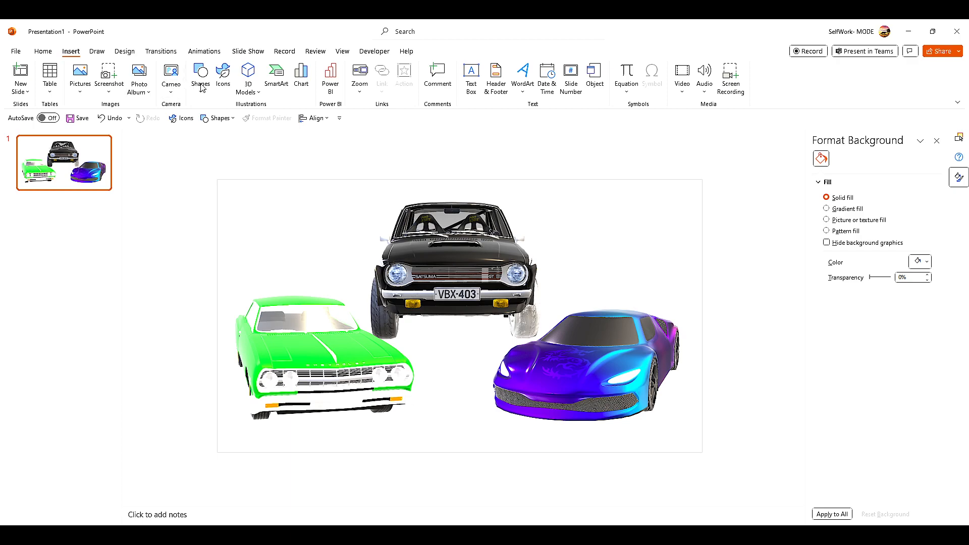
pyautogui.moveTo(224, 122)
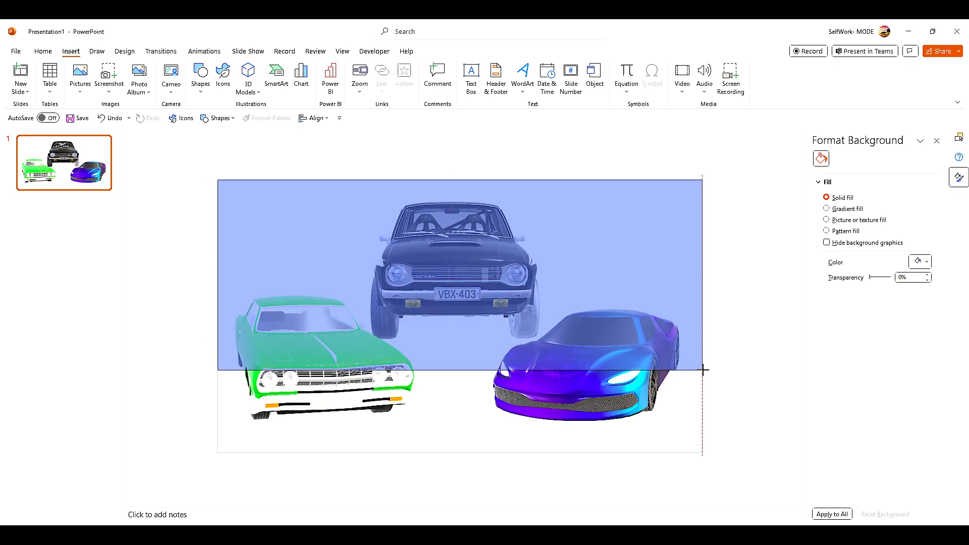
# Step: Draw a blue rectangle over the upper slide behind the cars and another across the bottom strip
pyautogui.click(459, 275)
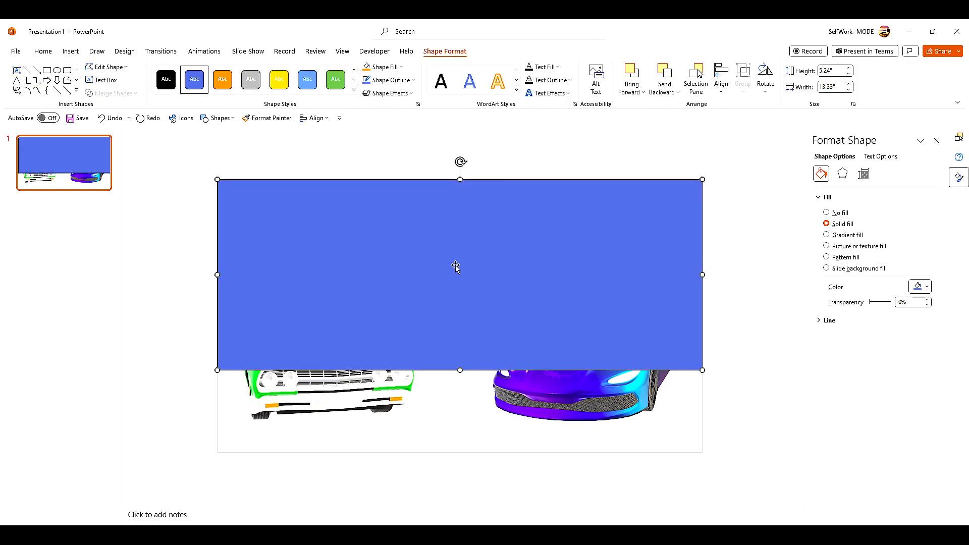
pyautogui.moveTo(470, 292)
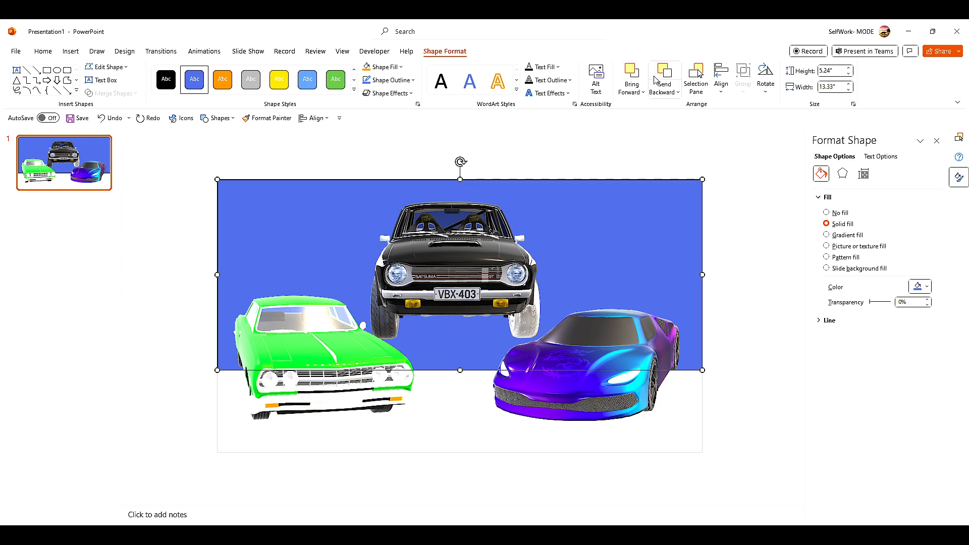
pyautogui.moveTo(419, 75)
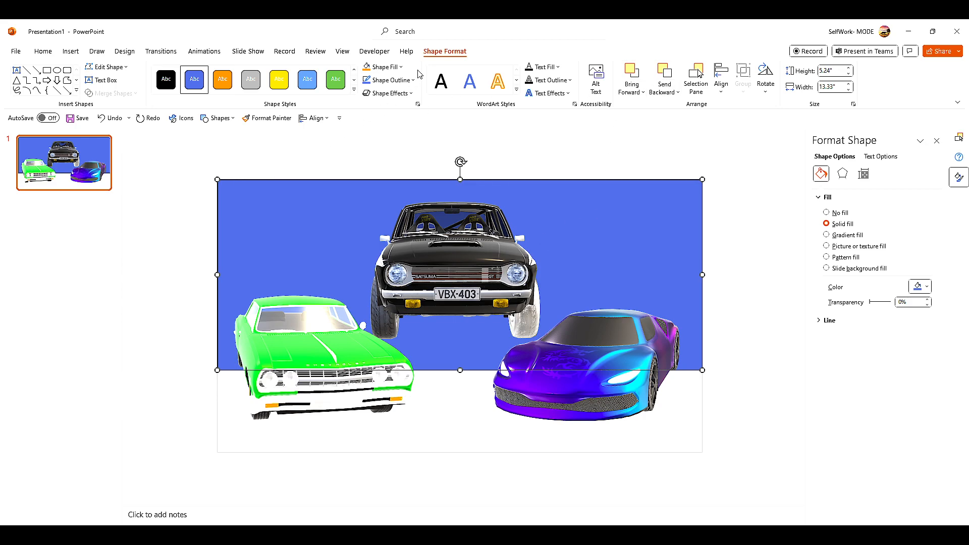
pyautogui.moveTo(481, 259)
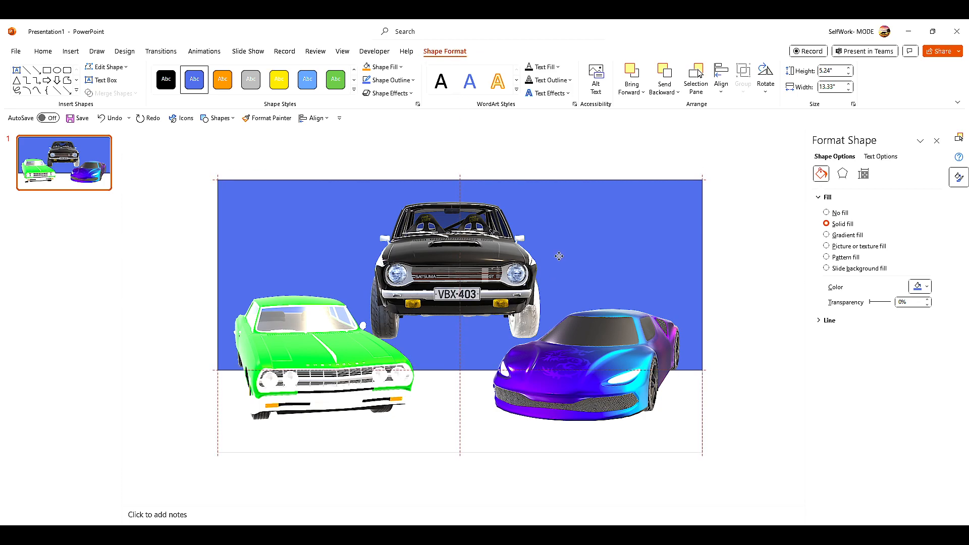
pyautogui.click(558, 268)
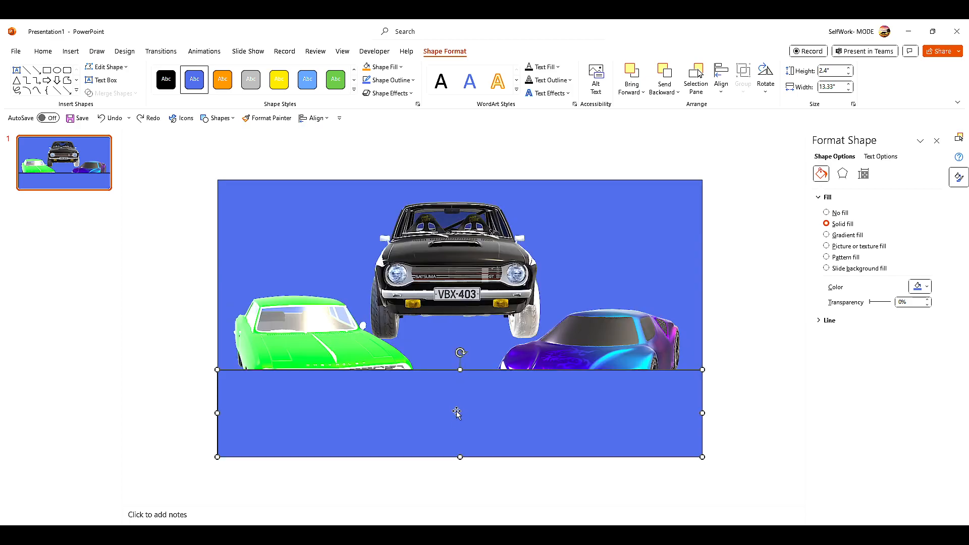
pyautogui.moveTo(470, 406)
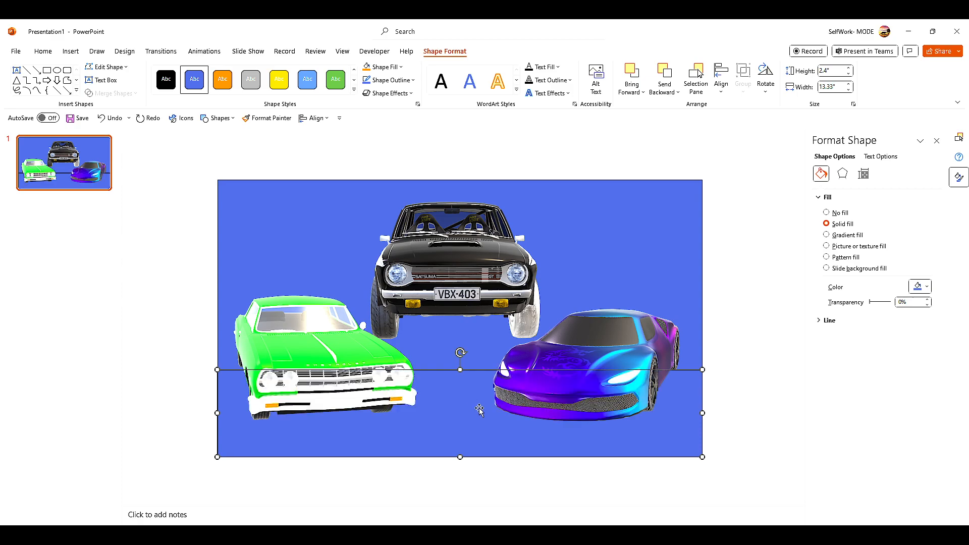
pyautogui.moveTo(540, 333)
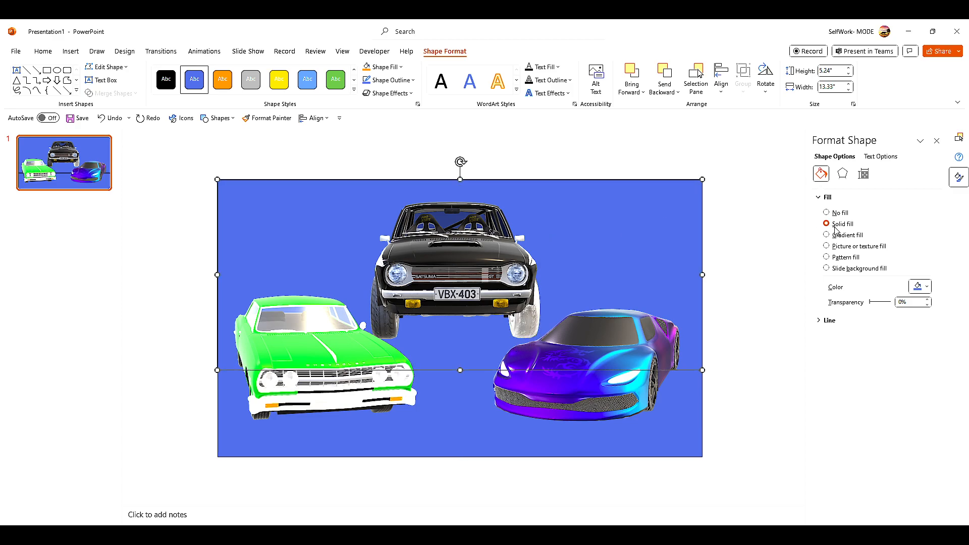
# Step: Switch the backdrop rectangle to a gradient fill with a darkened first stop
pyautogui.click(826, 235)
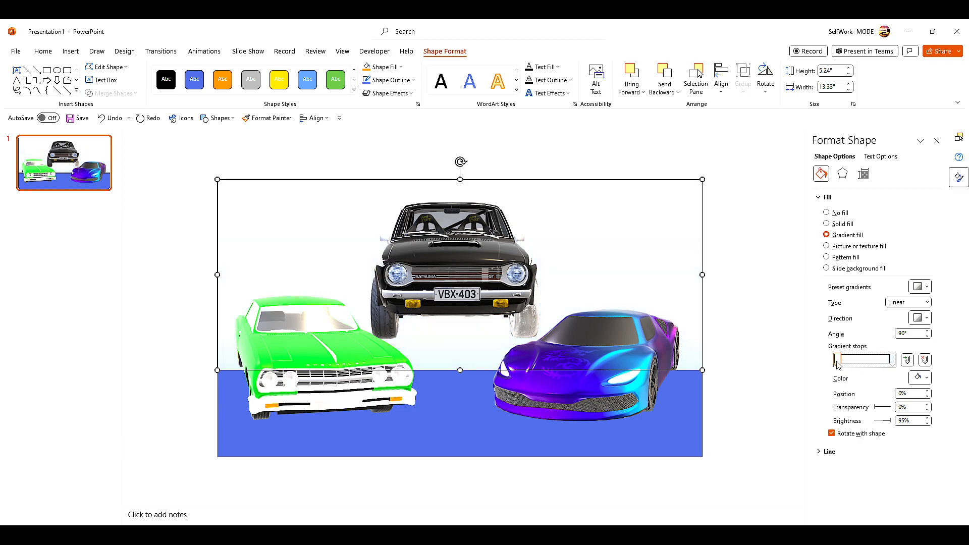
pyautogui.click(926, 378)
pyautogui.write('80')
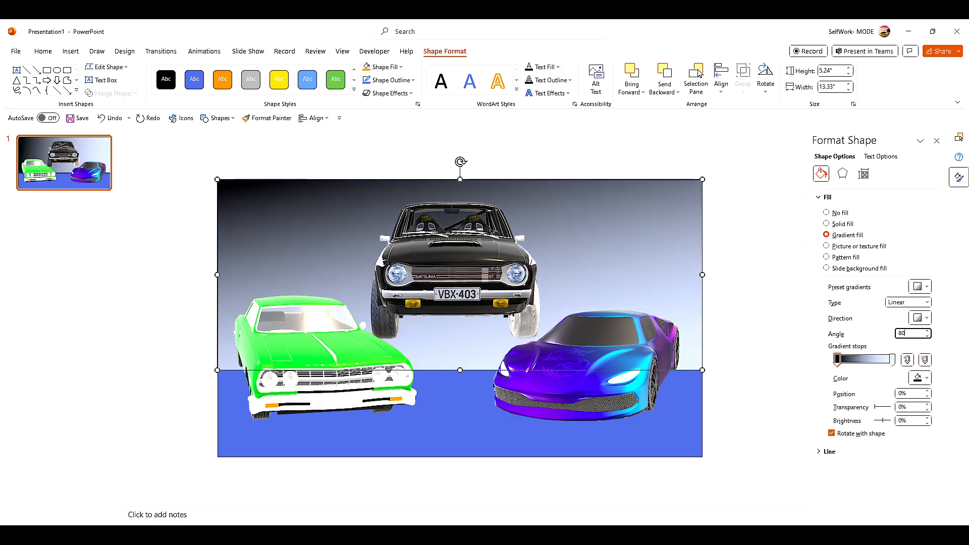
pyautogui.moveTo(623, 242)
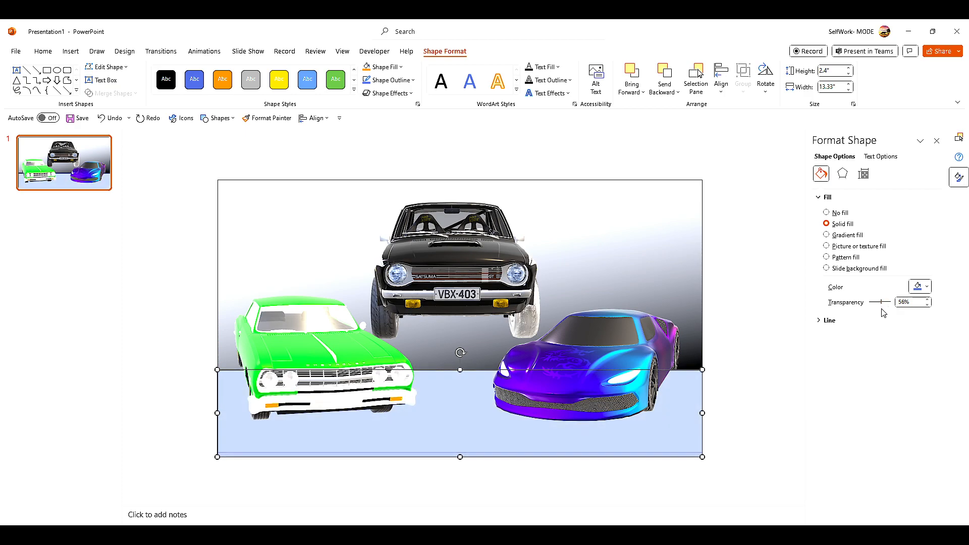
# Step: Try solid dark grey on the floor rectangle, then settle on a gradient fill
pyautogui.click(826, 235)
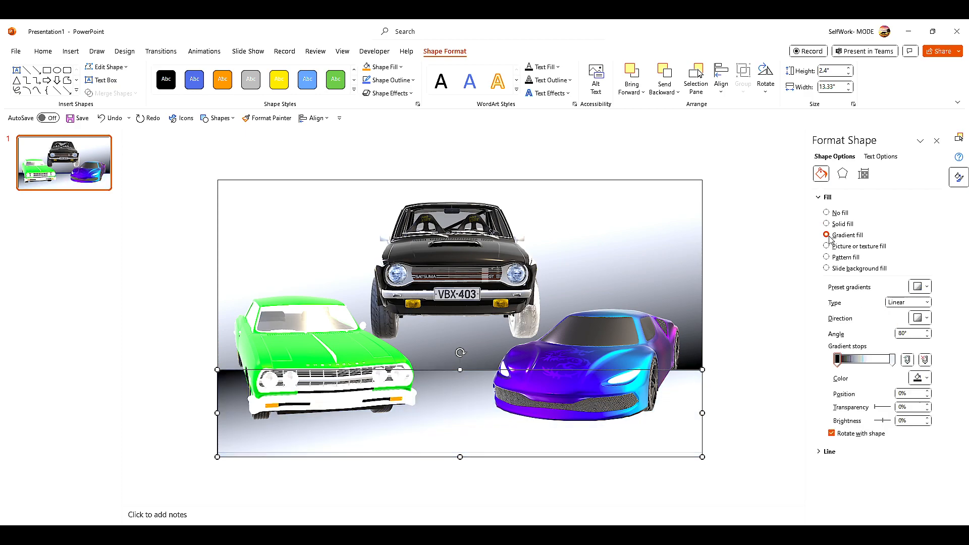
pyautogui.click(826, 223)
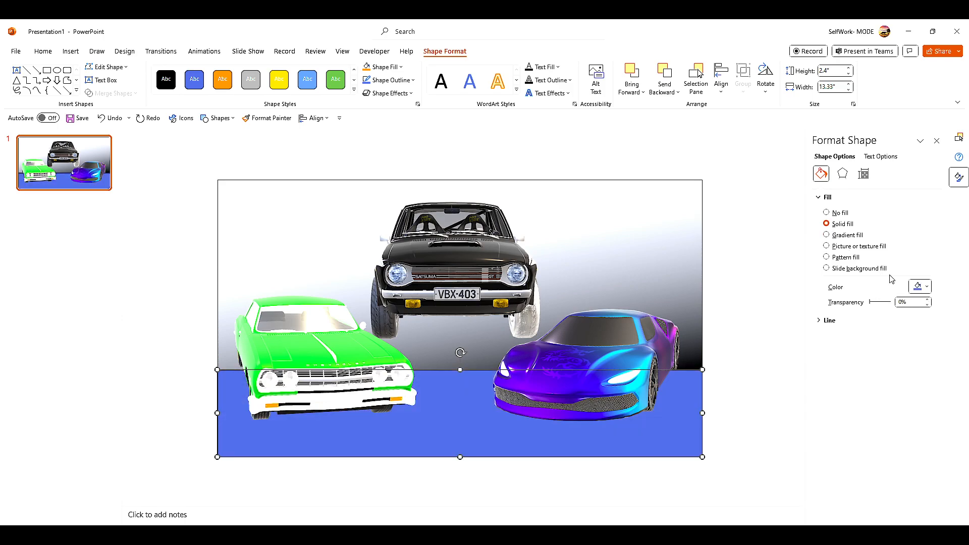
pyautogui.click(926, 286)
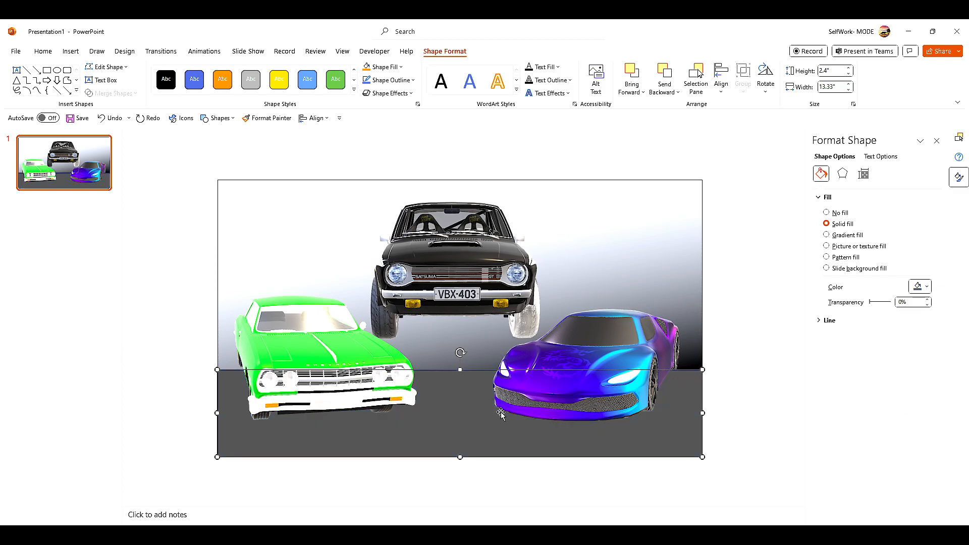
pyautogui.click(827, 235)
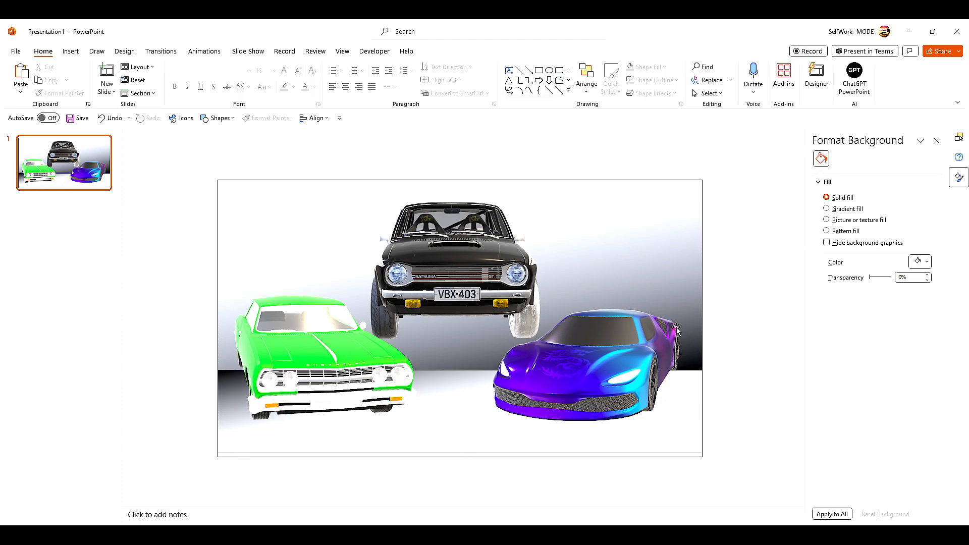
# Step: Select and tilt the black car, then select it on the duplicated slide
pyautogui.click(450, 256)
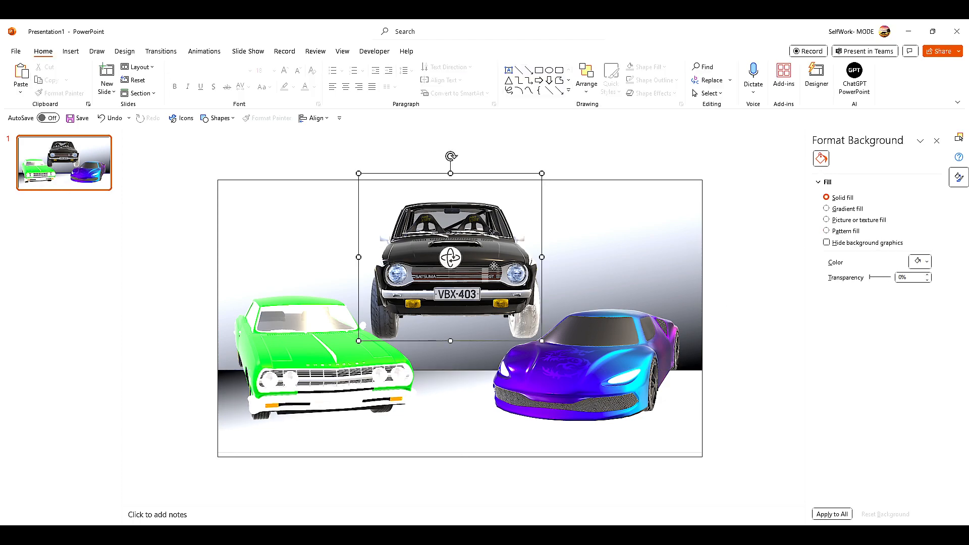
pyautogui.click(449, 259)
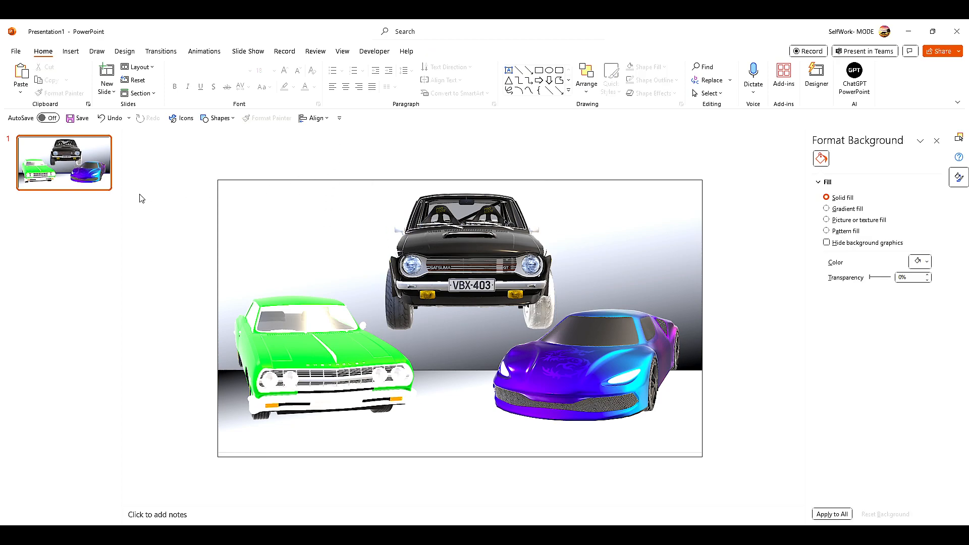
pyautogui.moveTo(96, 167)
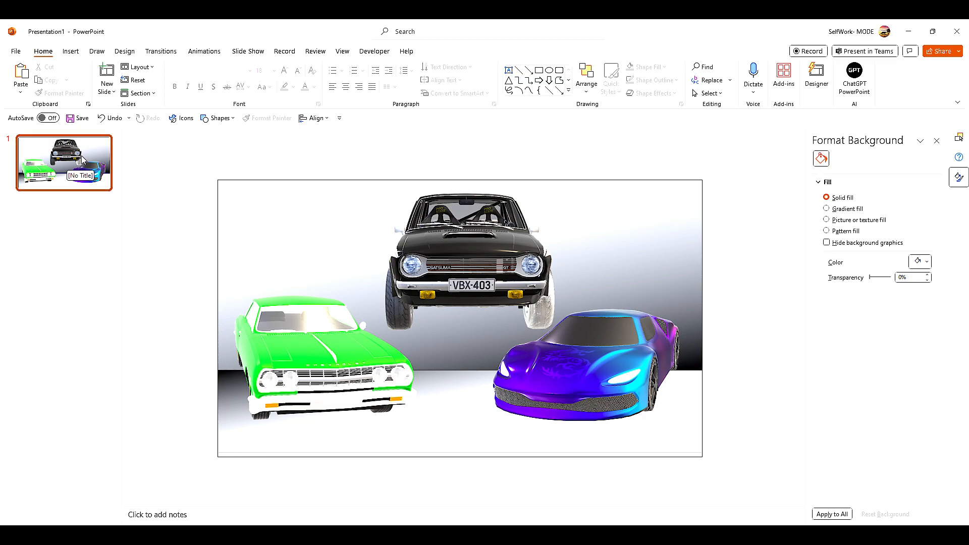
pyautogui.moveTo(80, 160)
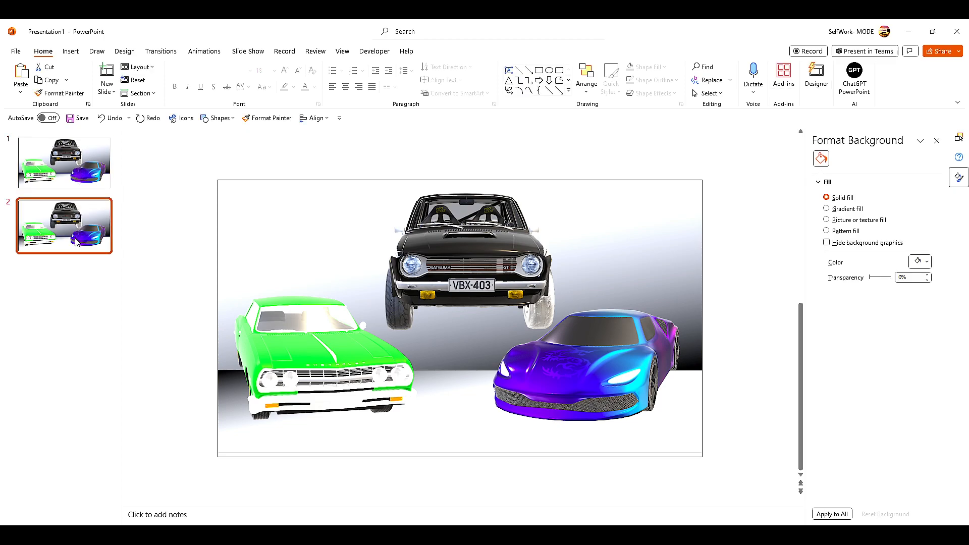
pyautogui.moveTo(148, 283)
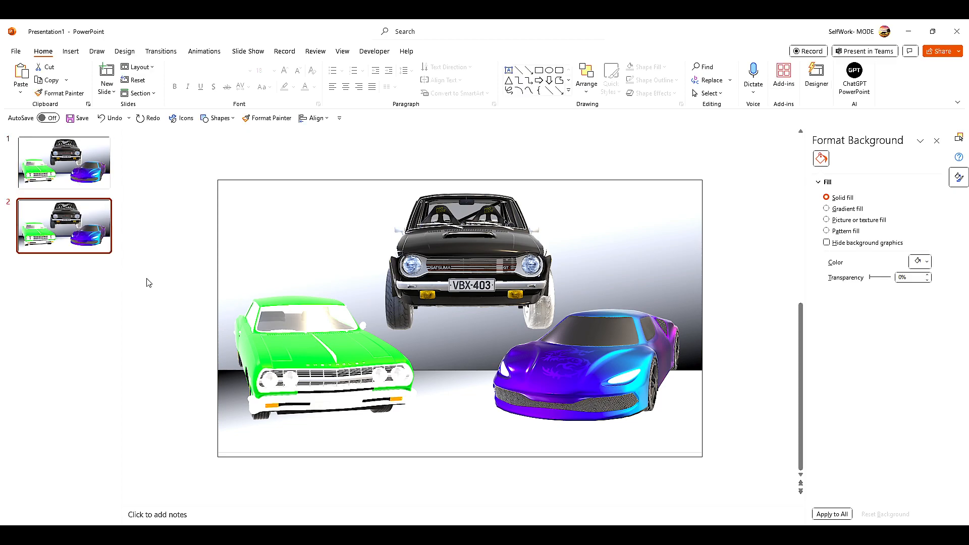
pyautogui.click(464, 259)
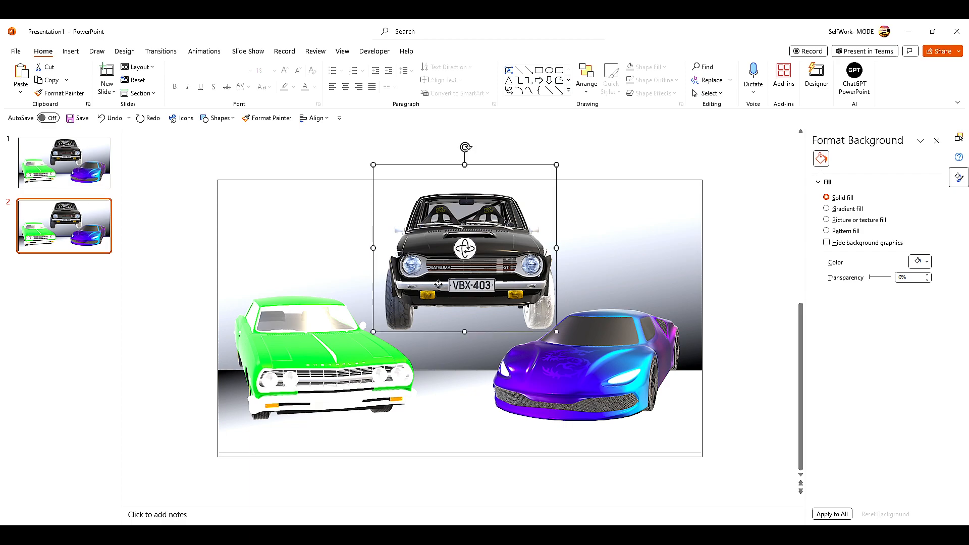
pyautogui.click(465, 247)
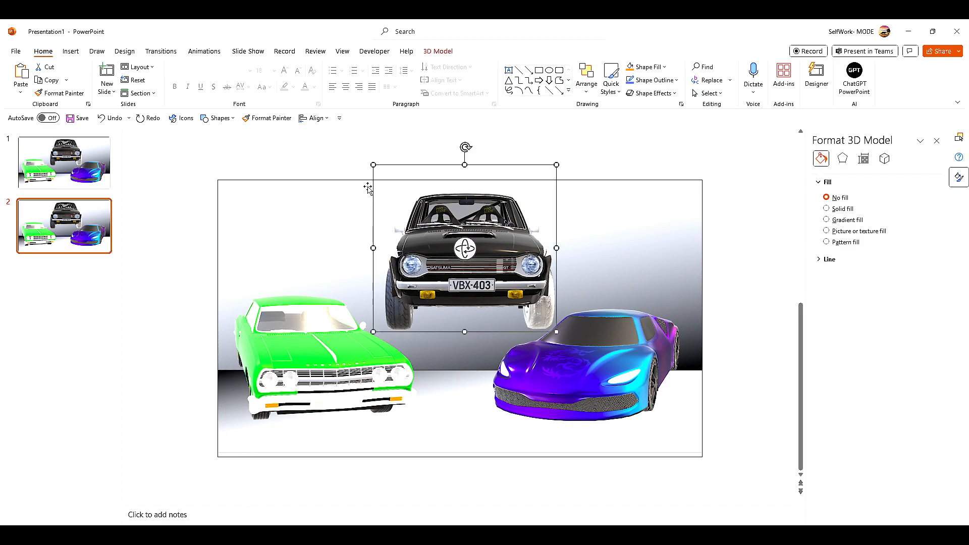
pyautogui.moveTo(374, 161)
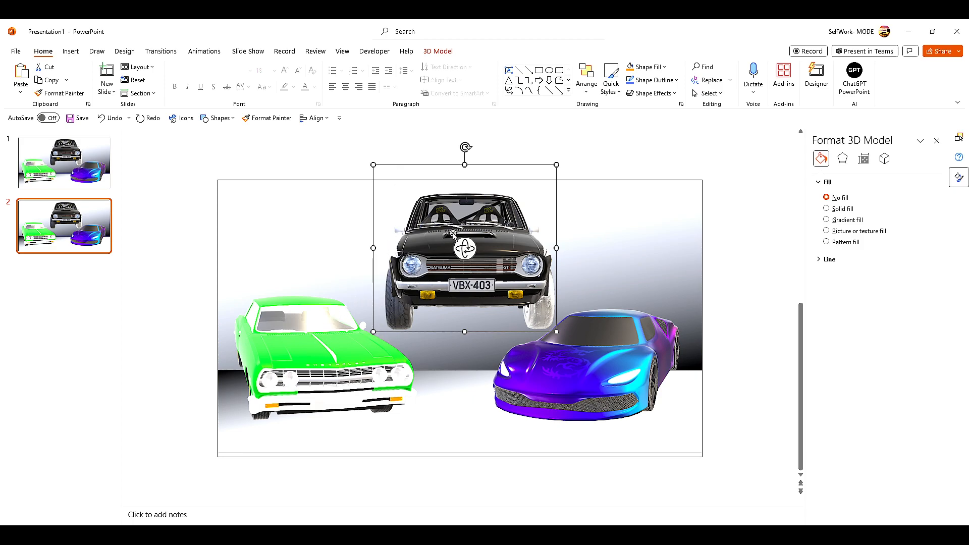
# Step: Rearrange slide 2: green car enlarged on top, purple lower left, black lower right
pyautogui.click(322, 346)
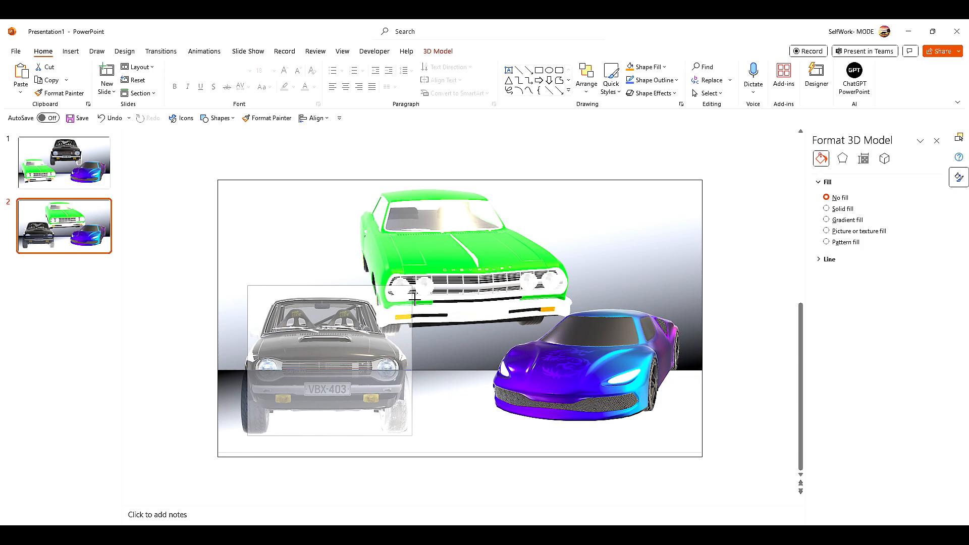
pyautogui.click(330, 359)
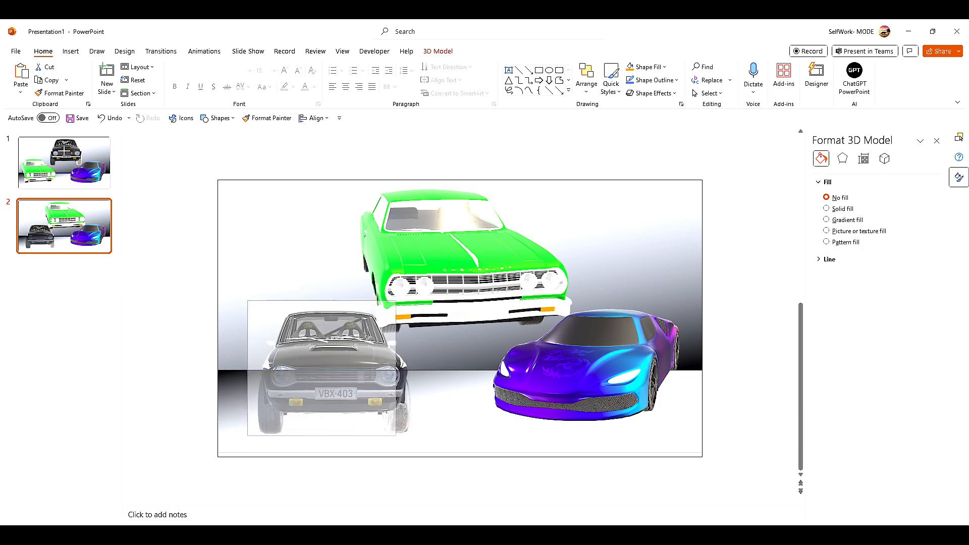
pyautogui.click(460, 247)
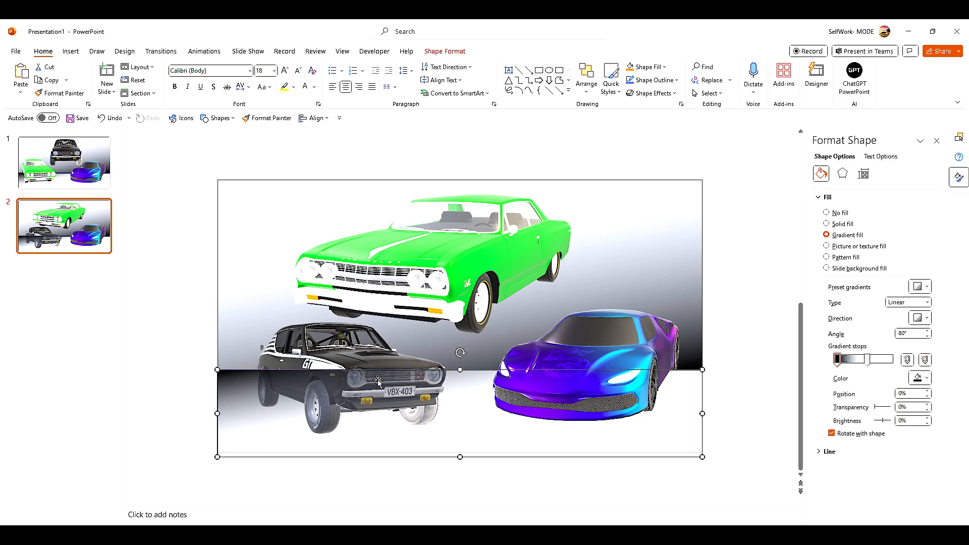
pyautogui.click(334, 352)
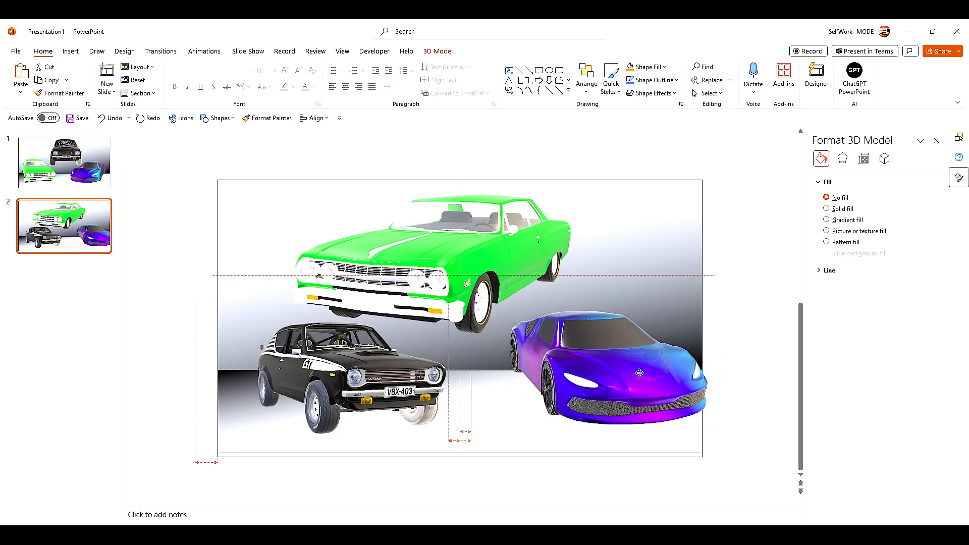
pyautogui.click(618, 371)
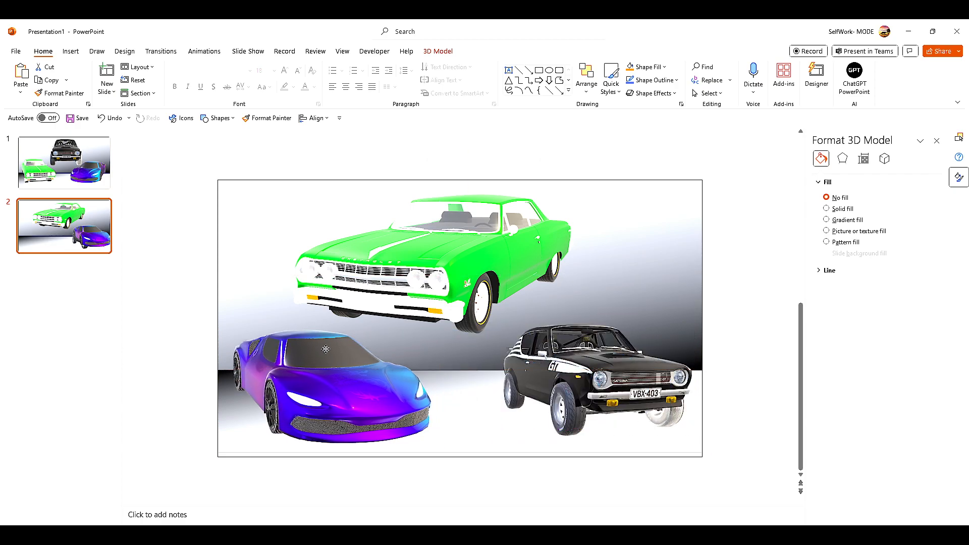
# Step: Insert a new copy of slide 1, move the purple car lower left, and turn the black car sideways
pyautogui.click(321, 383)
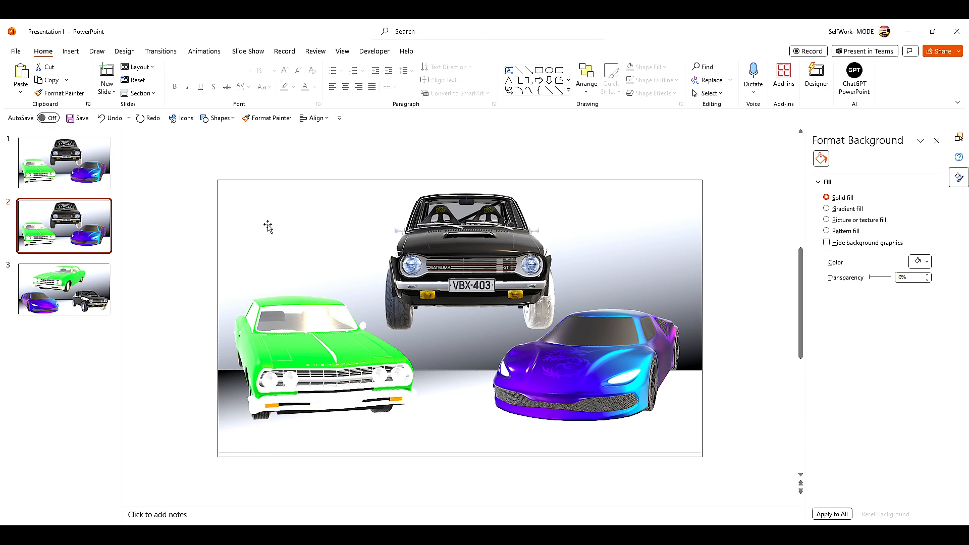
pyautogui.click(587, 346)
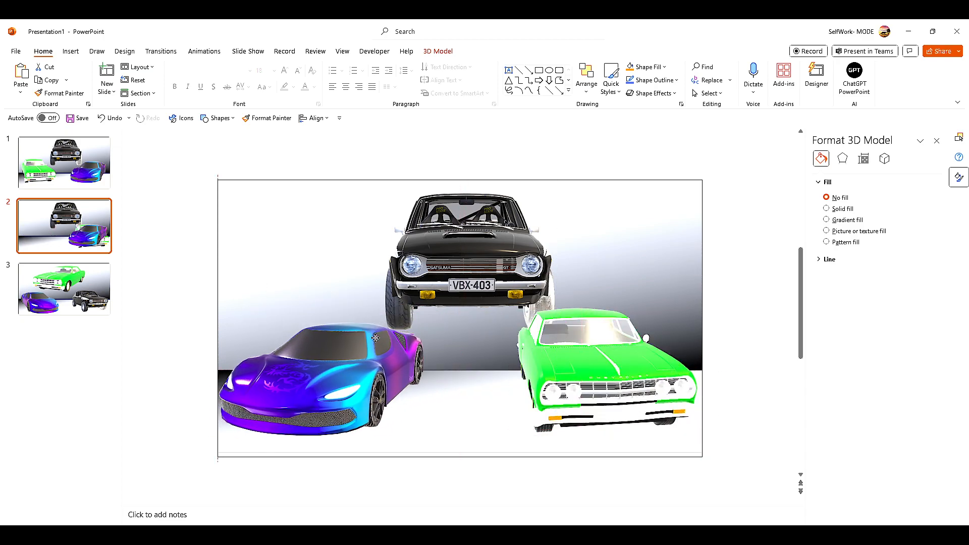
pyautogui.click(463, 247)
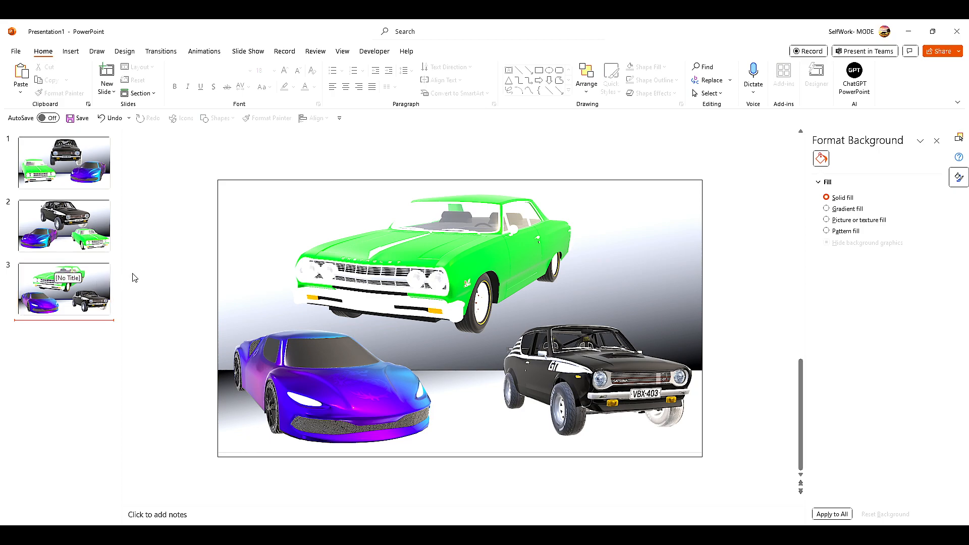
pyautogui.moveTo(105, 335)
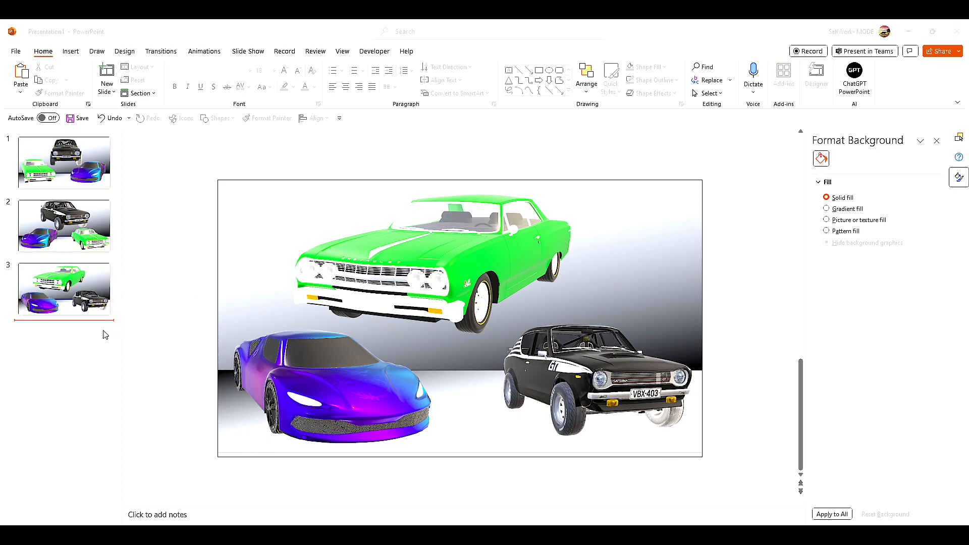
pyautogui.click(64, 225)
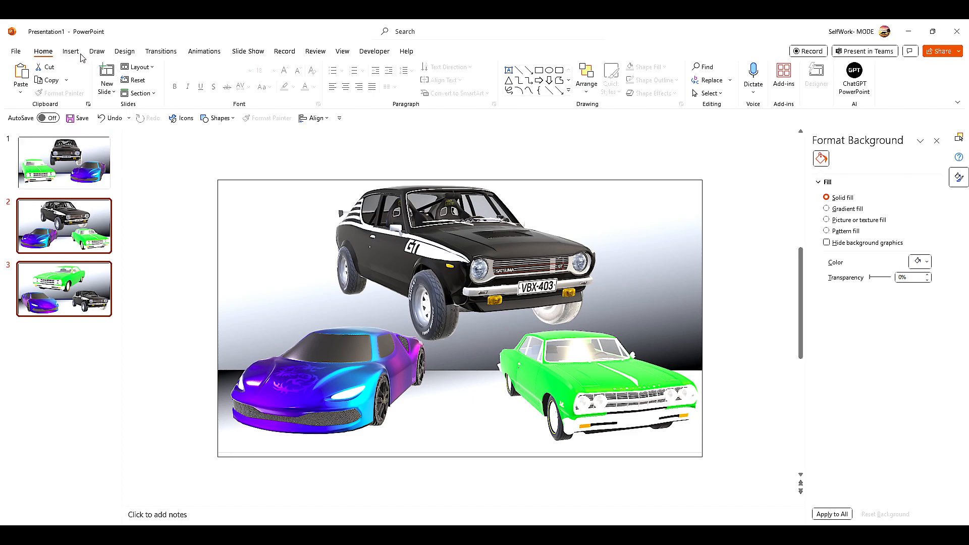
pyautogui.click(160, 51)
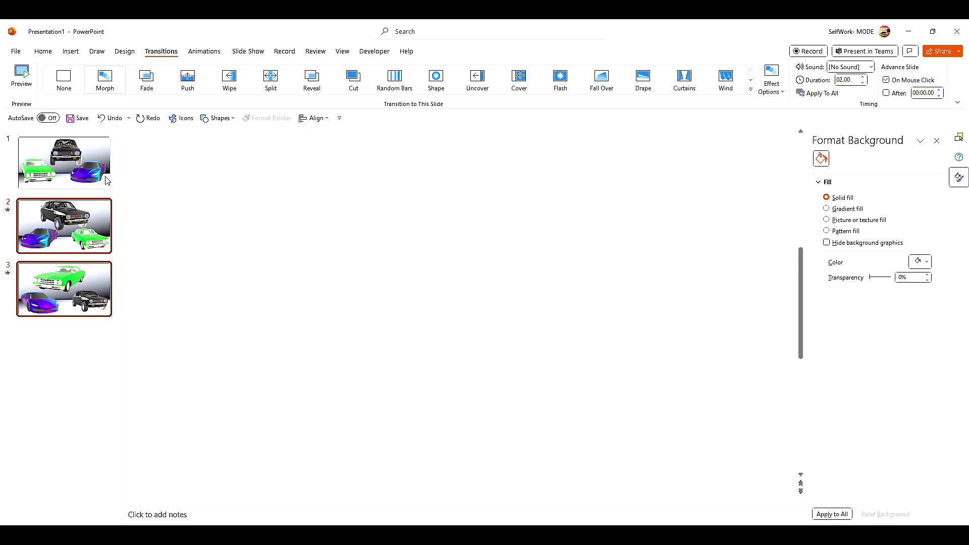
pyautogui.click(21, 76)
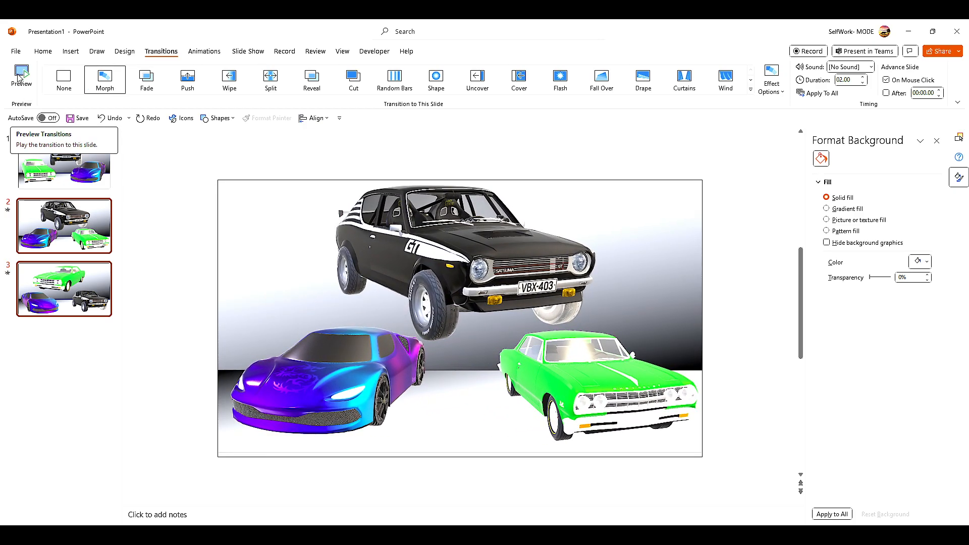
pyautogui.click(21, 80)
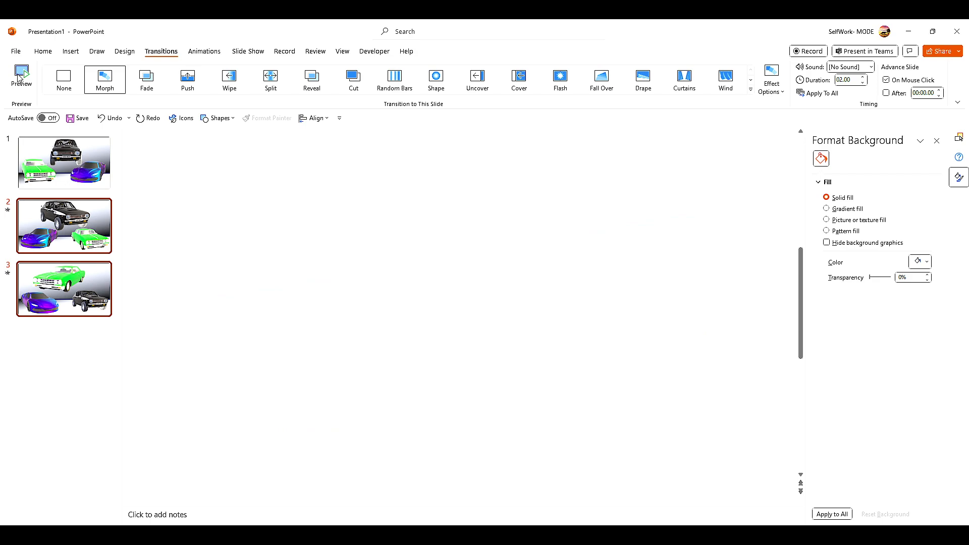
pyautogui.moveTo(11, 214)
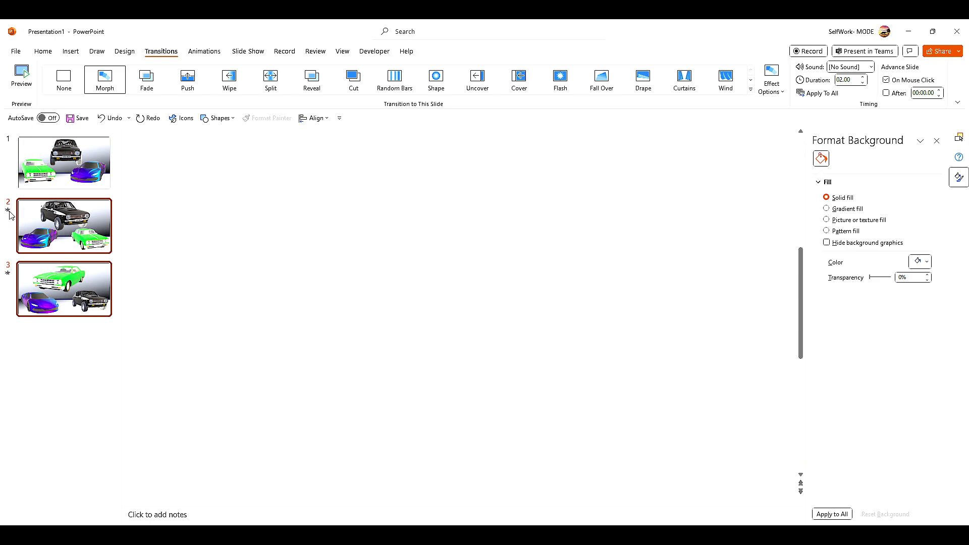
pyautogui.moveTo(350, 318)
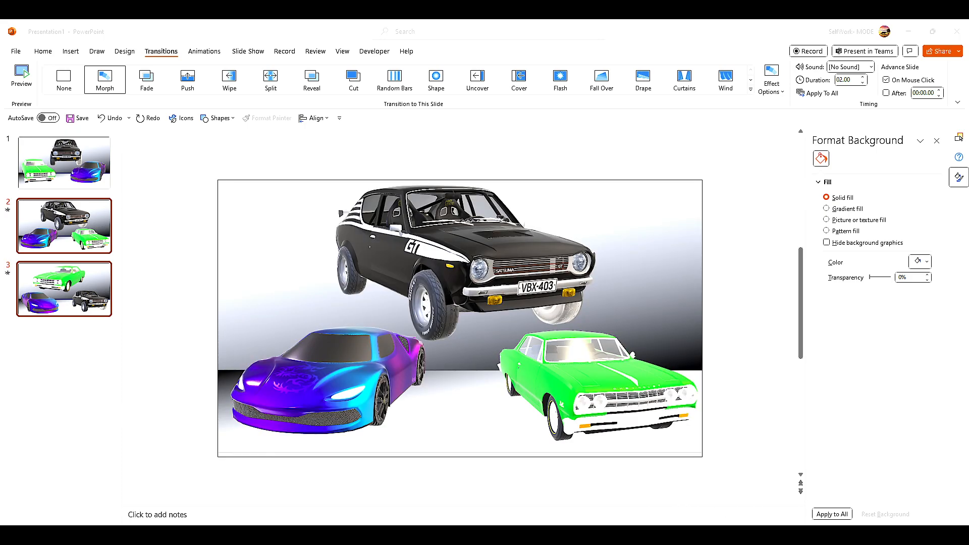
# Step: Select the slide 1 thumbnail to show the three cars on the gradient backdrop
pyautogui.click(64, 162)
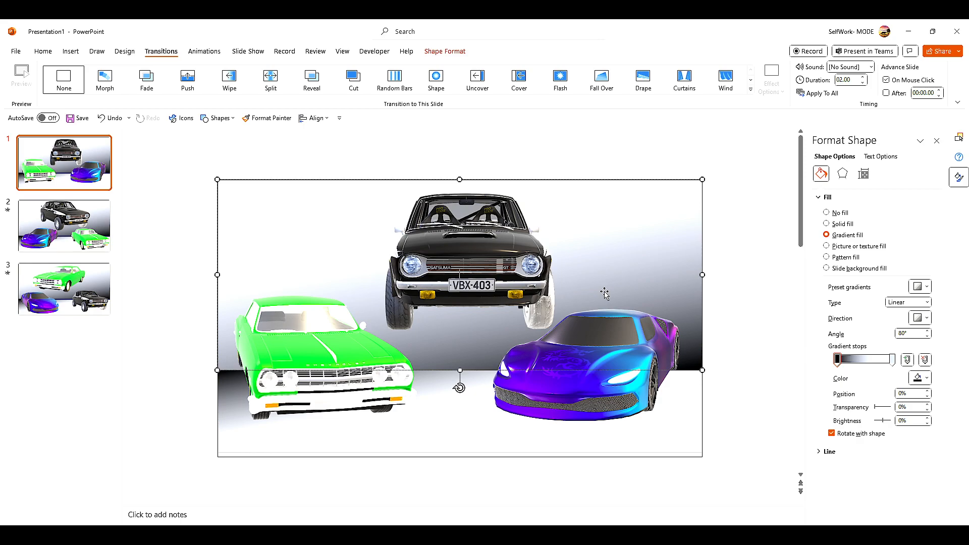
pyautogui.moveTo(598, 292)
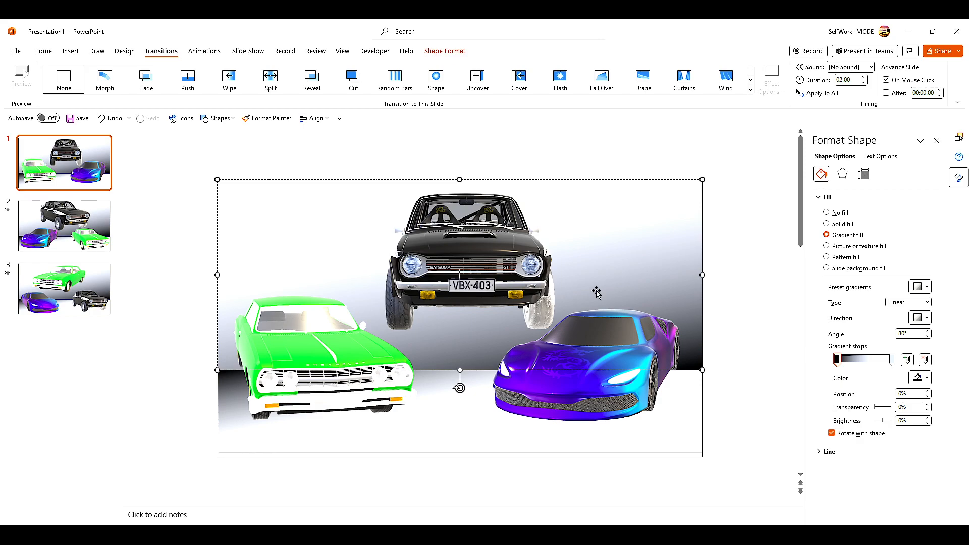
# Step: Lift slide 2's black car above the top edge, then turn slide 1's black car forward
pyautogui.click(64, 225)
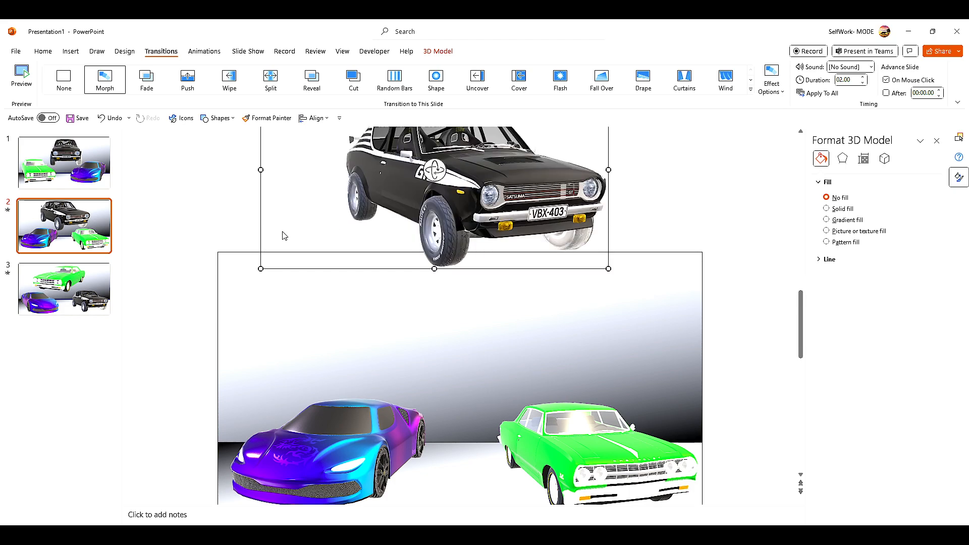
pyautogui.click(64, 162)
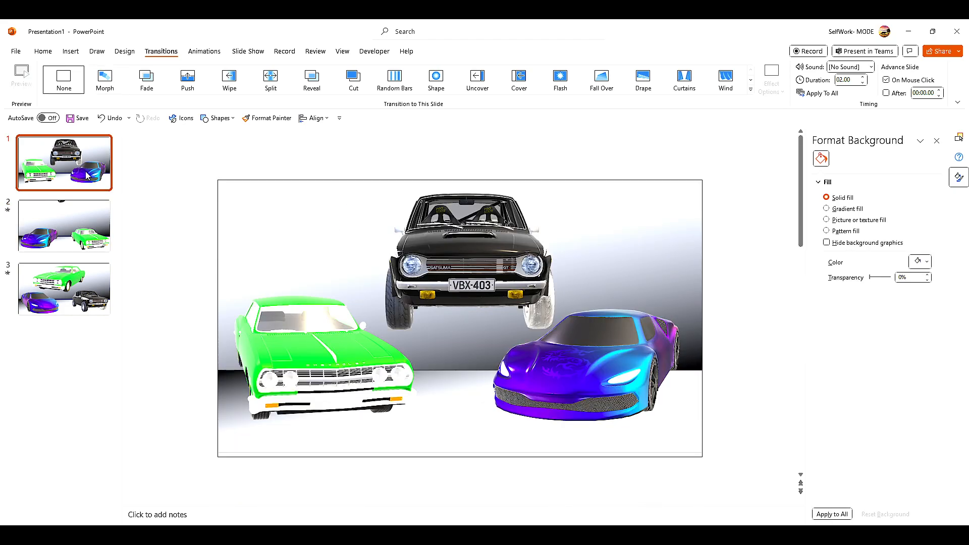
pyautogui.click(463, 260)
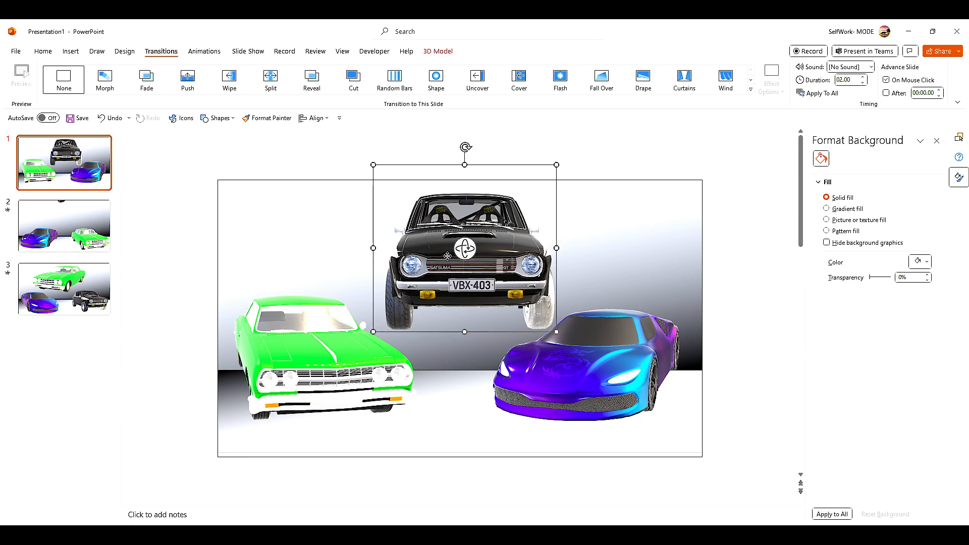
pyautogui.click(460, 247)
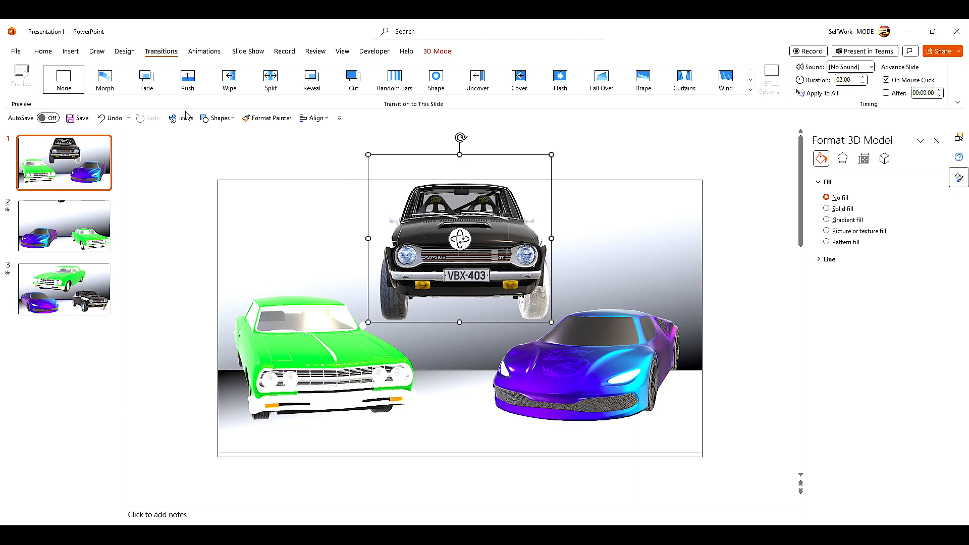
pyautogui.moveTo(441, 58)
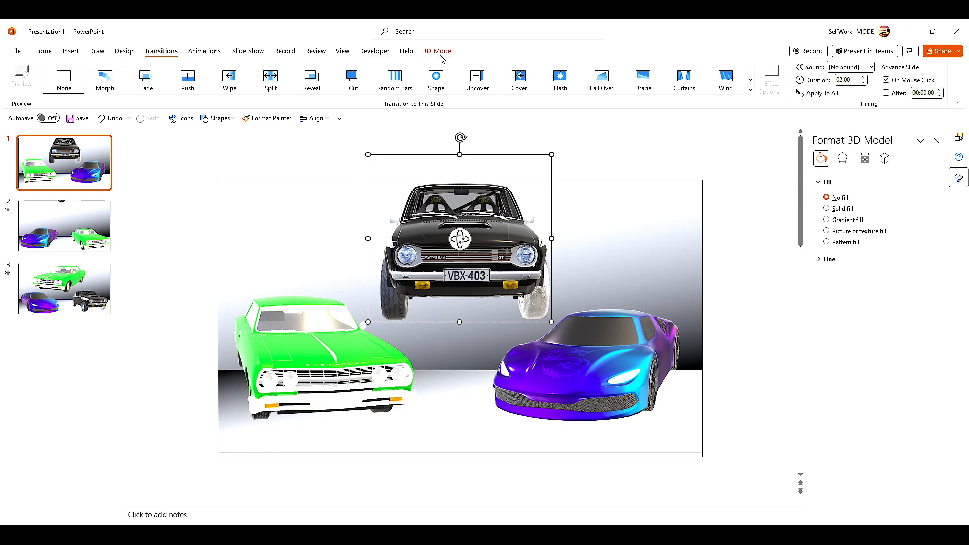
# Step: Expand the 3D Model Views gallery, then return to slide 2, where the black car sits above
pyautogui.click(438, 52)
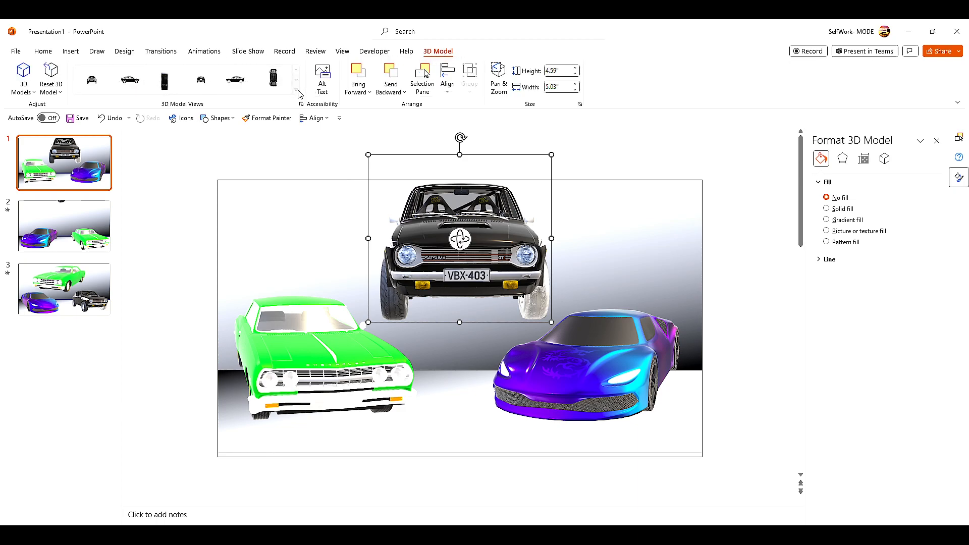
pyautogui.click(299, 93)
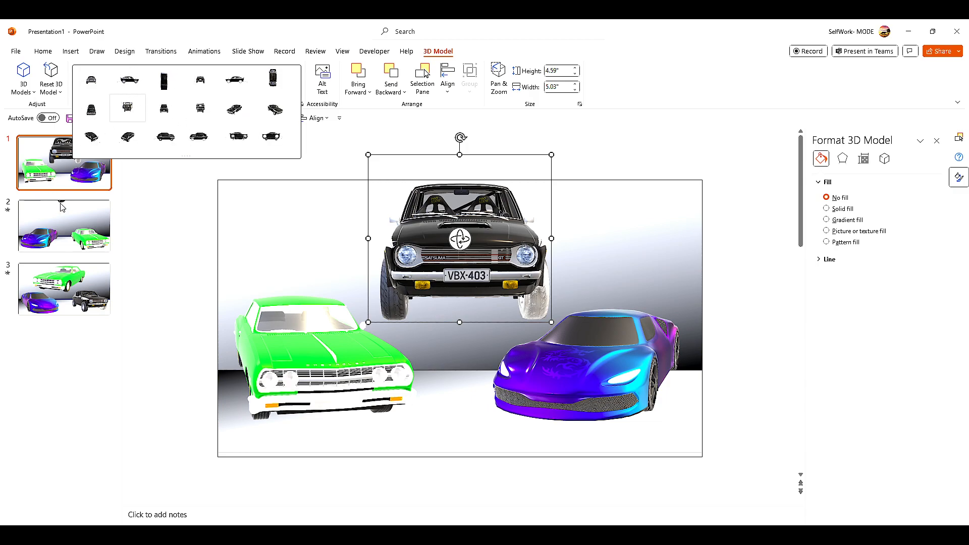
pyautogui.click(328, 237)
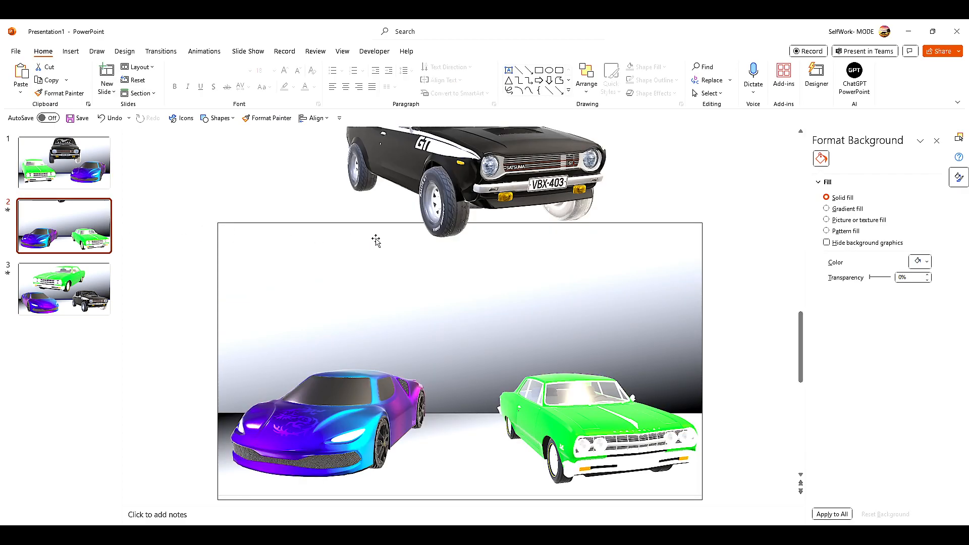
# Step: Drag slide 2's blue car past the left edge and the green car past the right edge
pyautogui.click(482, 185)
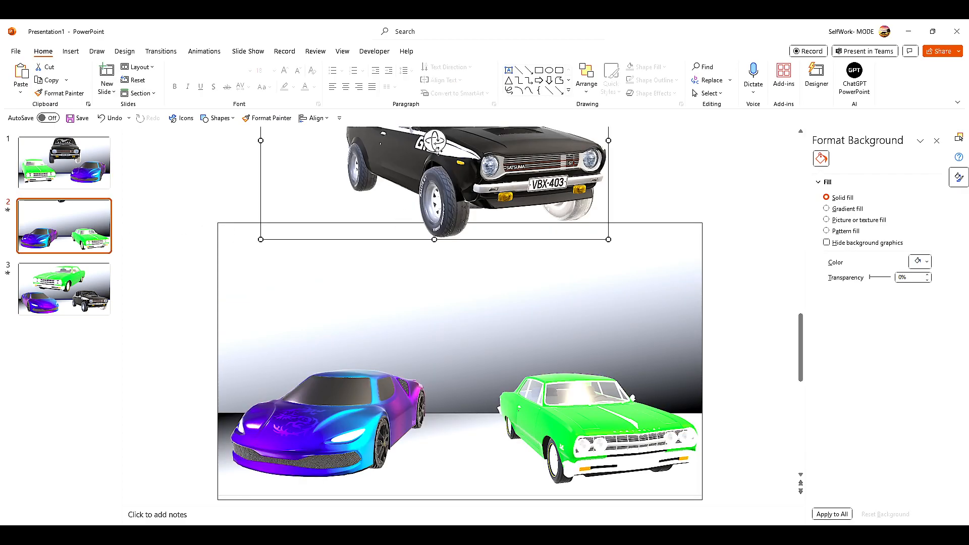
pyautogui.click(476, 185)
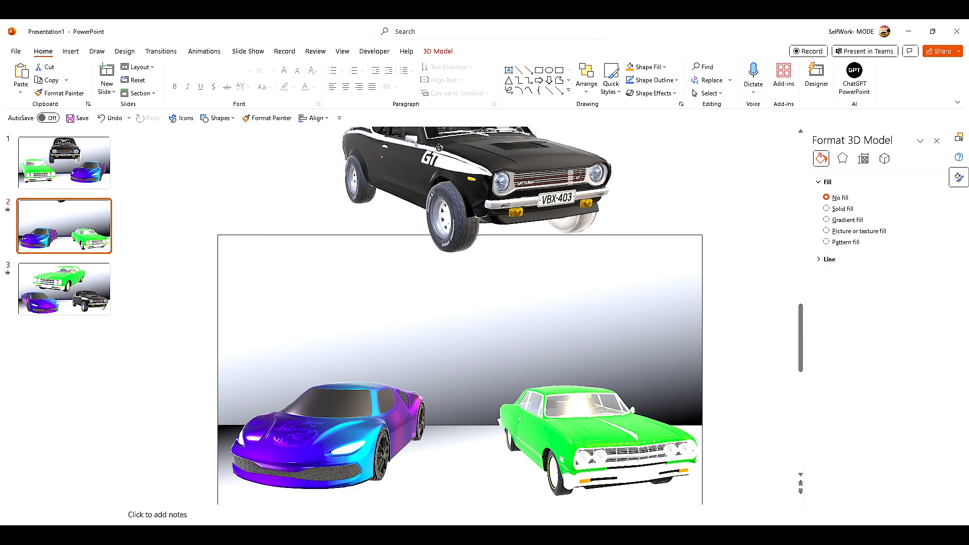
pyautogui.click(475, 180)
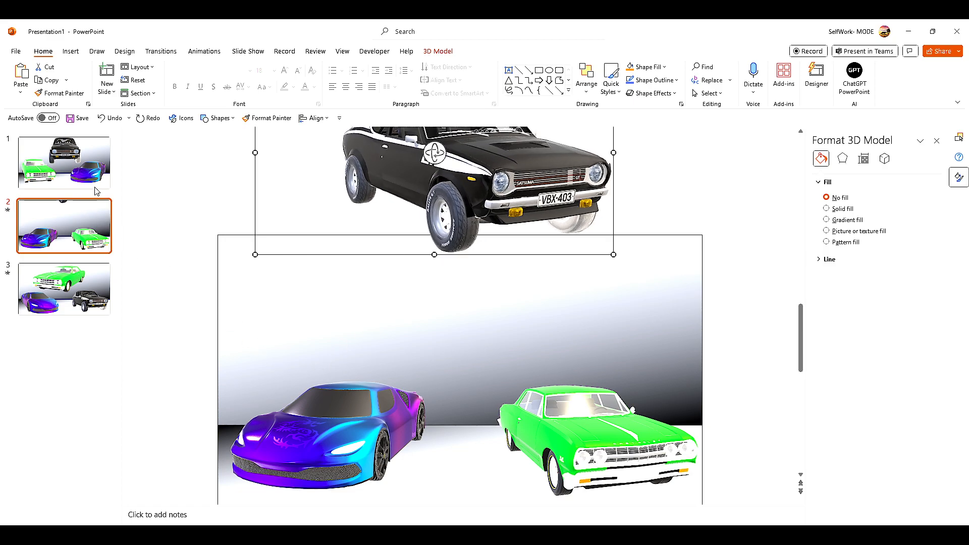
pyautogui.moveTo(311, 431)
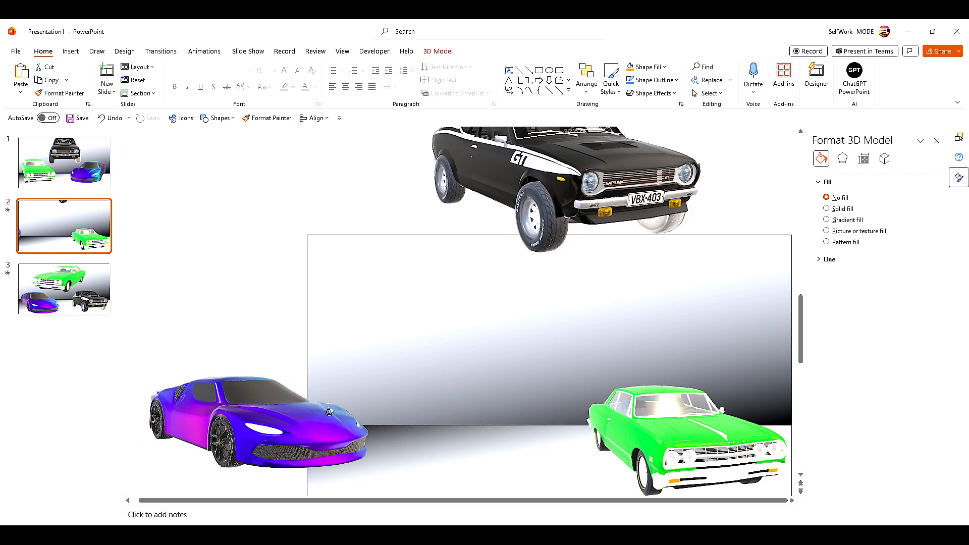
pyautogui.click(683, 433)
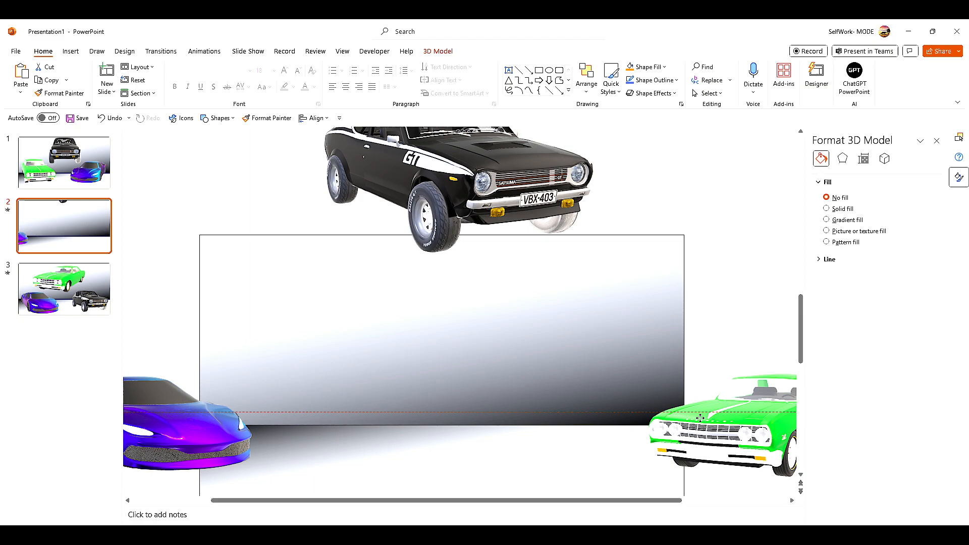
pyautogui.click(185, 421)
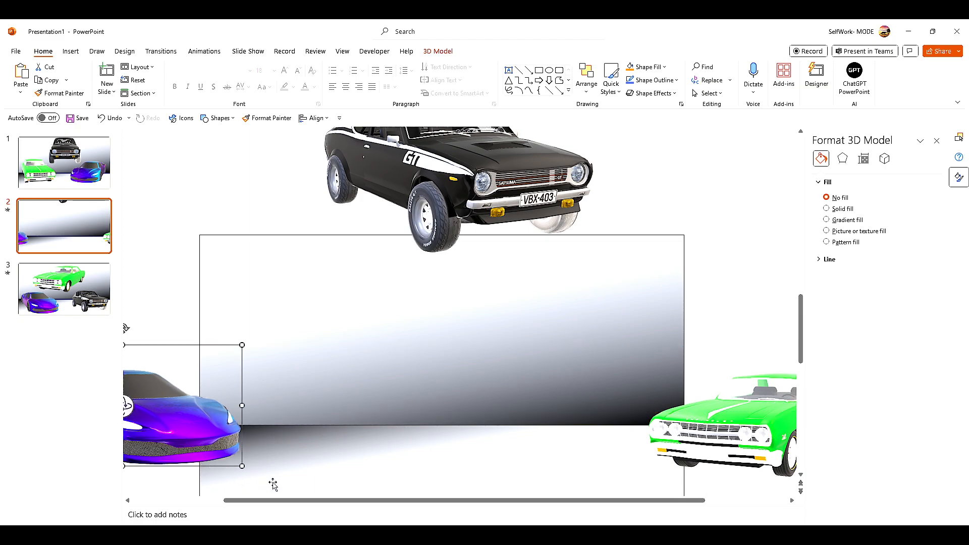
pyautogui.moveTo(102, 235)
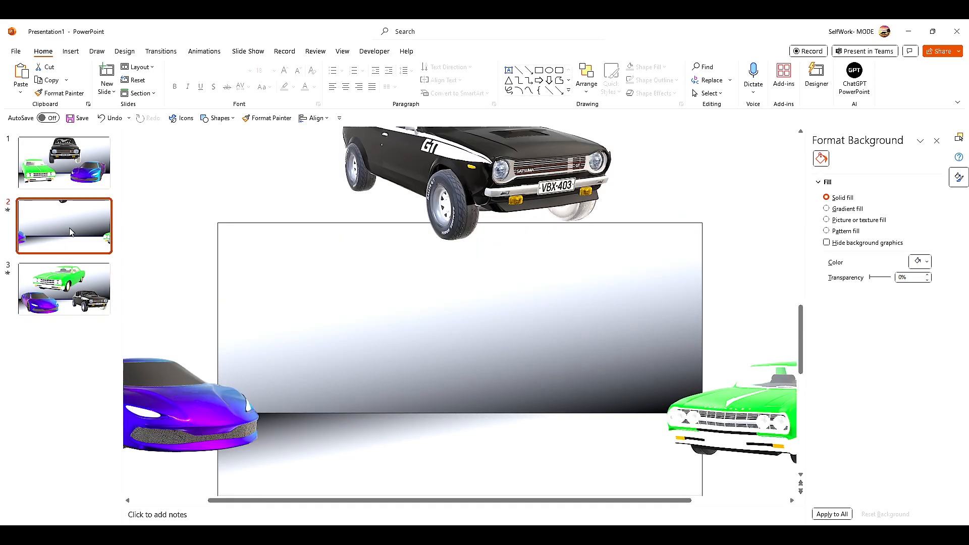
pyautogui.moveTo(6, 218)
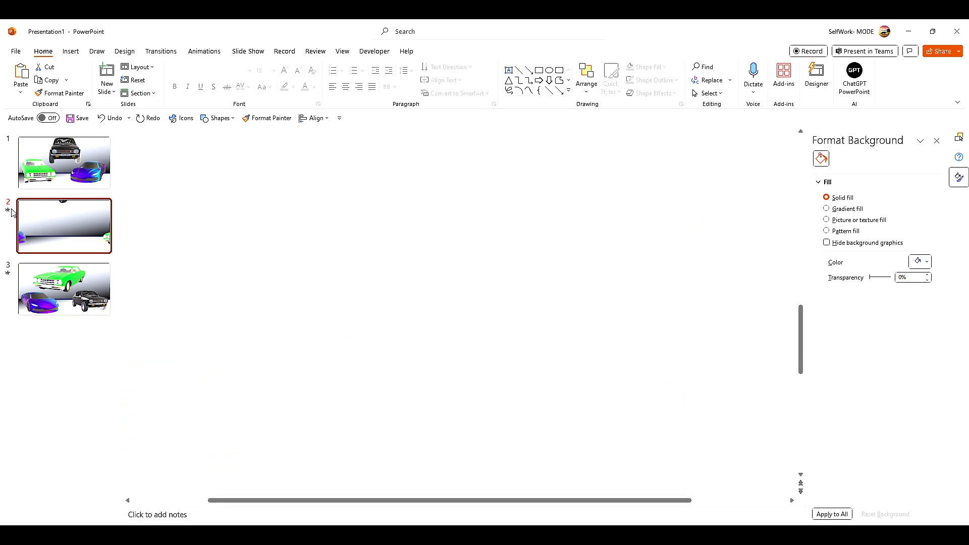
pyautogui.moveTo(26, 189)
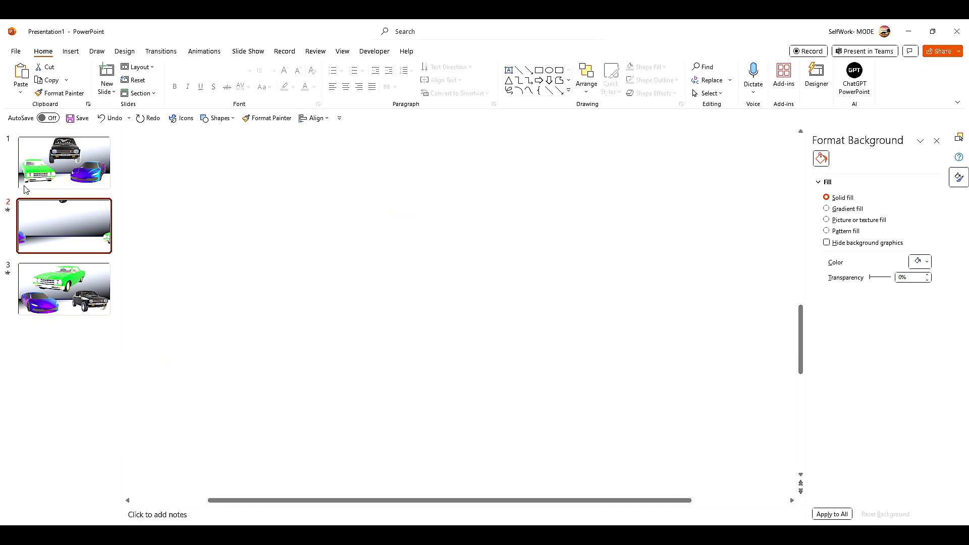
# Step: Preview slide 2's Morph transition, then display slide 3 with its rearranged cars
pyautogui.click(64, 225)
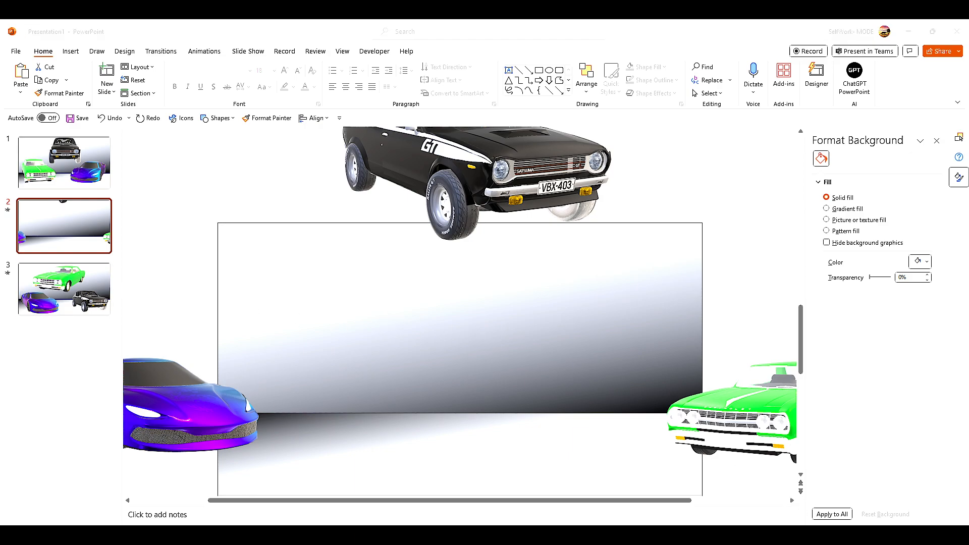
pyautogui.click(63, 289)
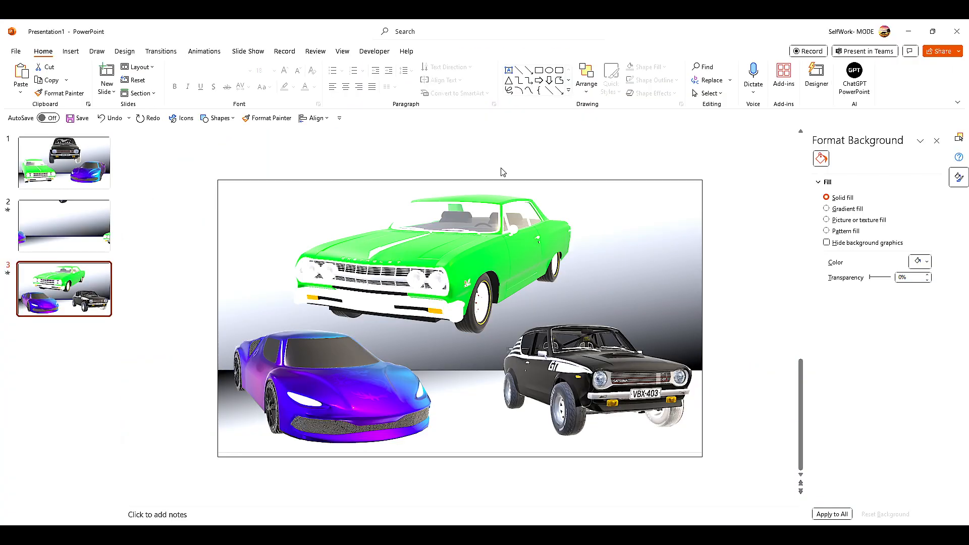